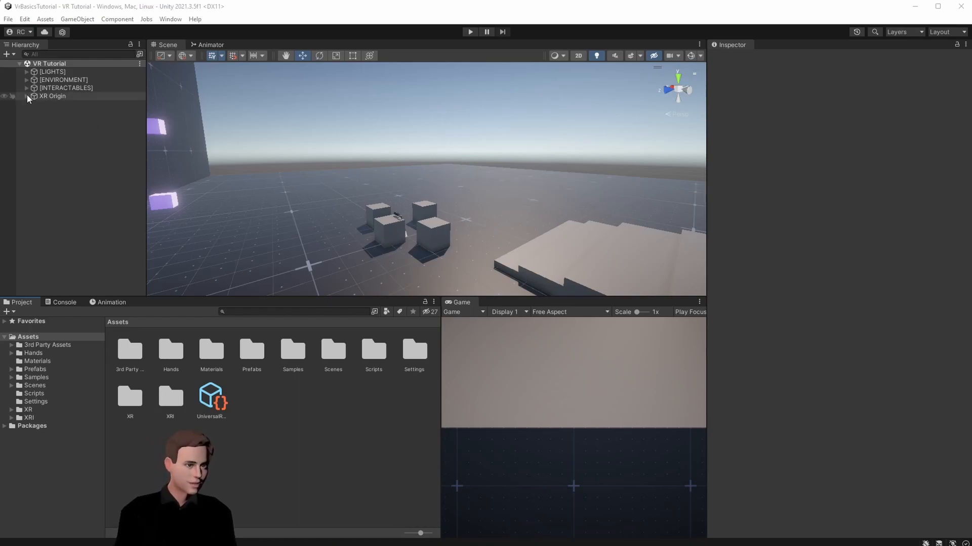
- Expand XR Origin, Camera Offset and Right Hand, and select RightHand UI
click(28, 96)
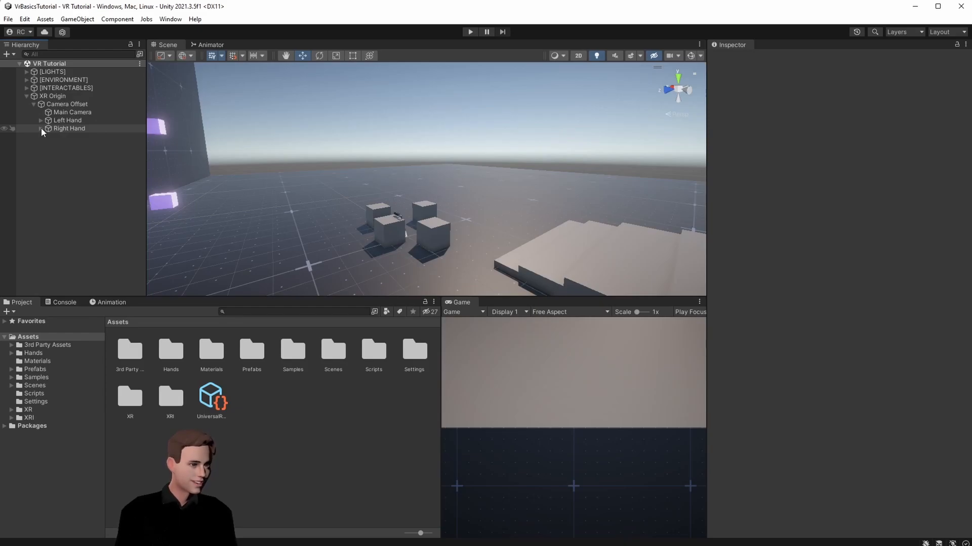
click(40, 128)
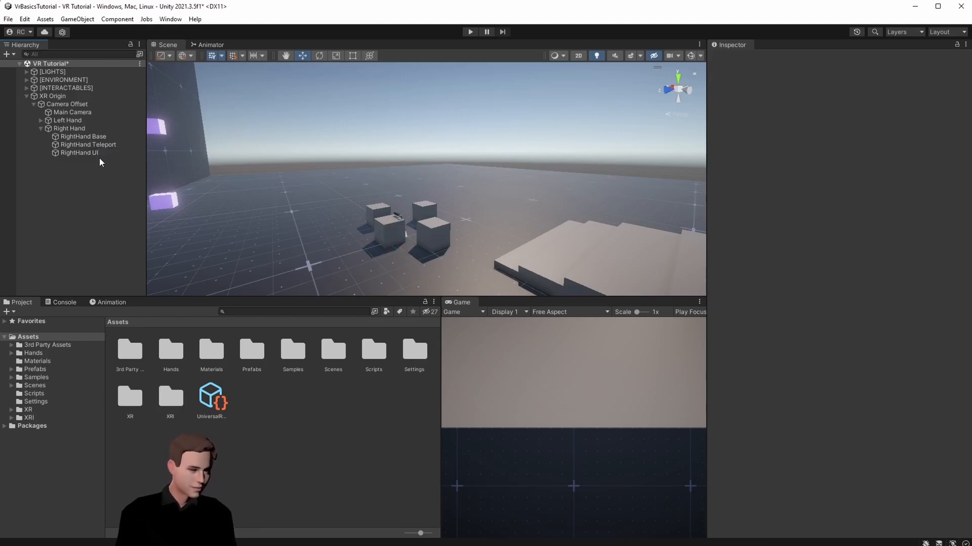
click(78, 153)
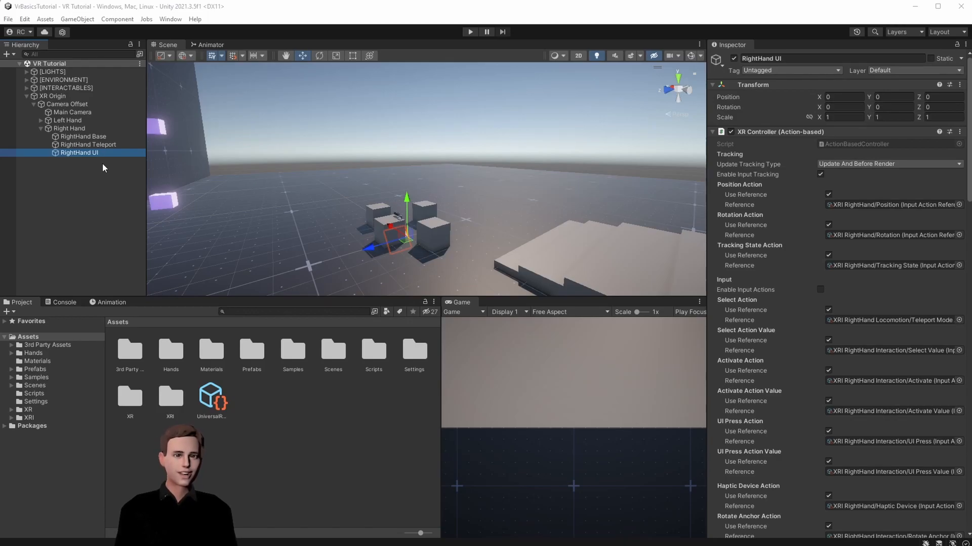
mouse_move(730, 337)
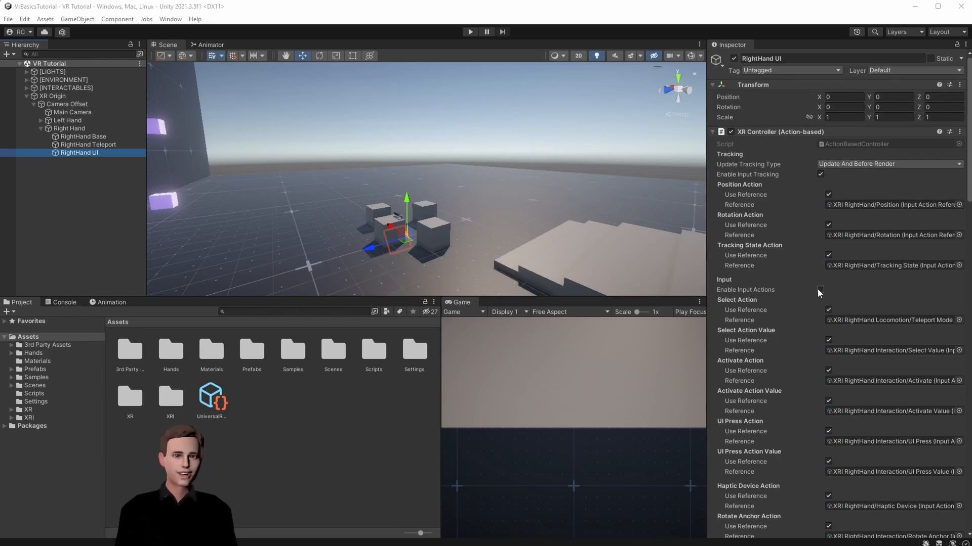
- Set RightHand UI's Select Action reference to XRI RightHand Interaction/Select
click(820, 289)
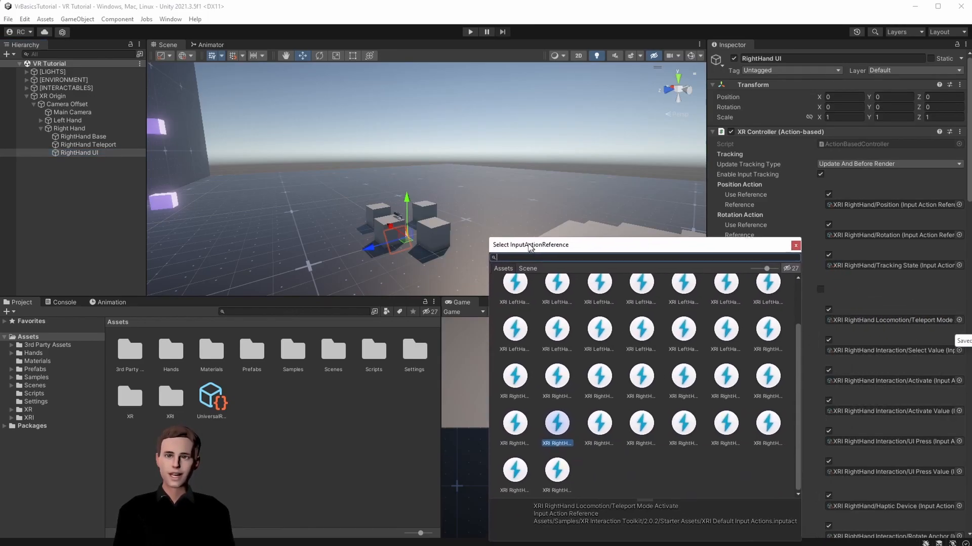
text(select)
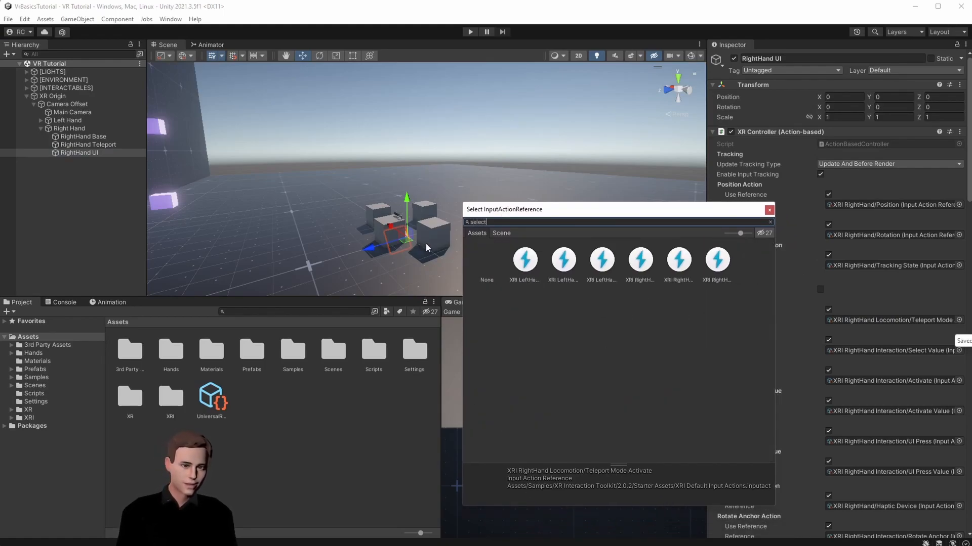
mouse_move(601, 272)
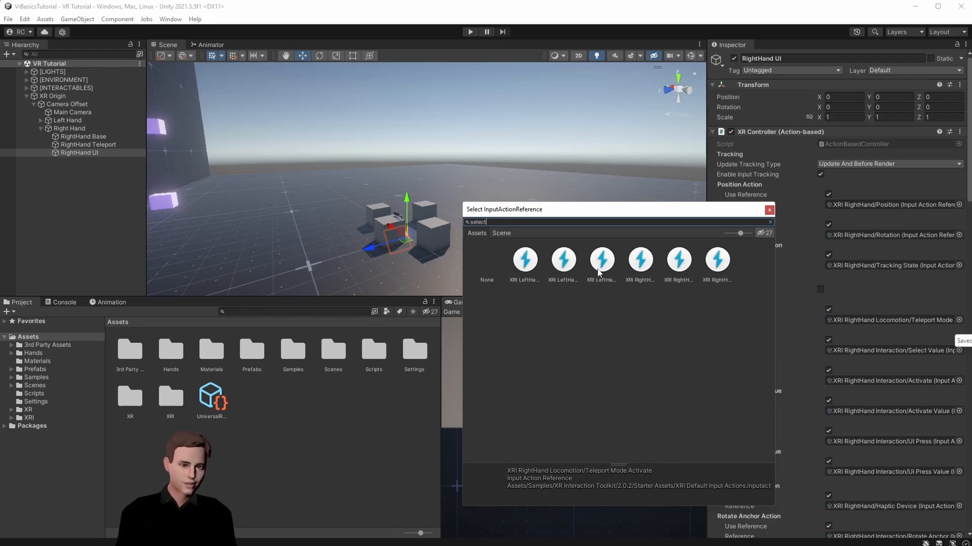
click(640, 260)
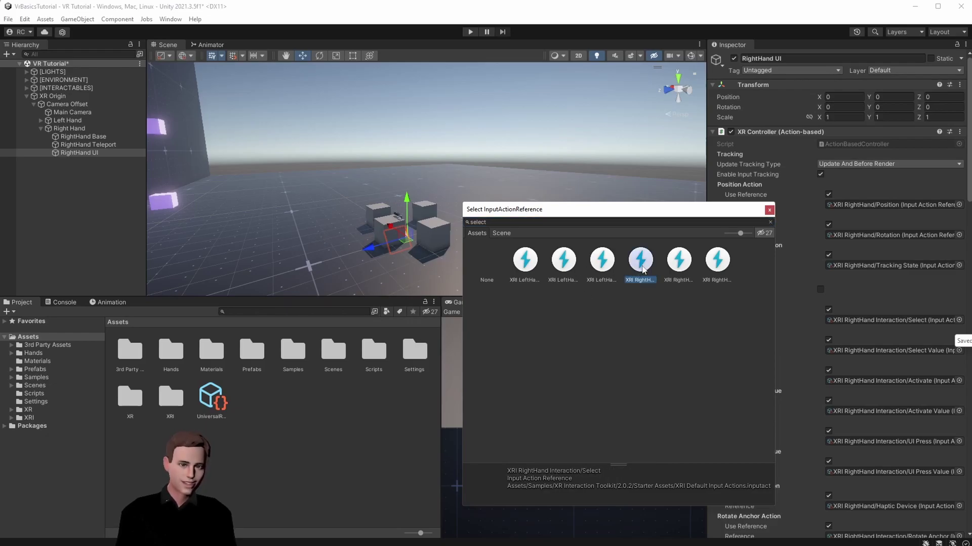
click(641, 260)
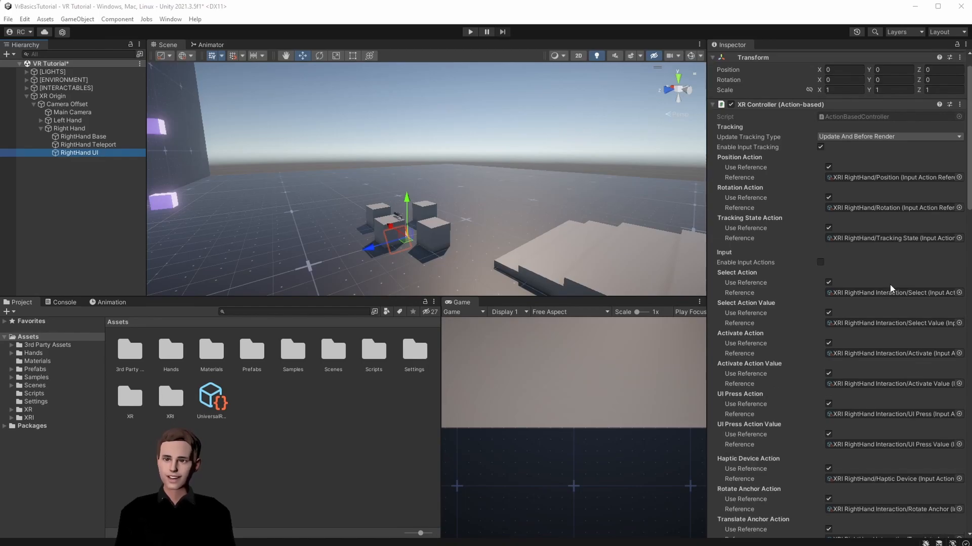
- Scroll the Inspector down to RightHand UI's XR Interactor Line Visual colour gradients
scroll(down, 3)
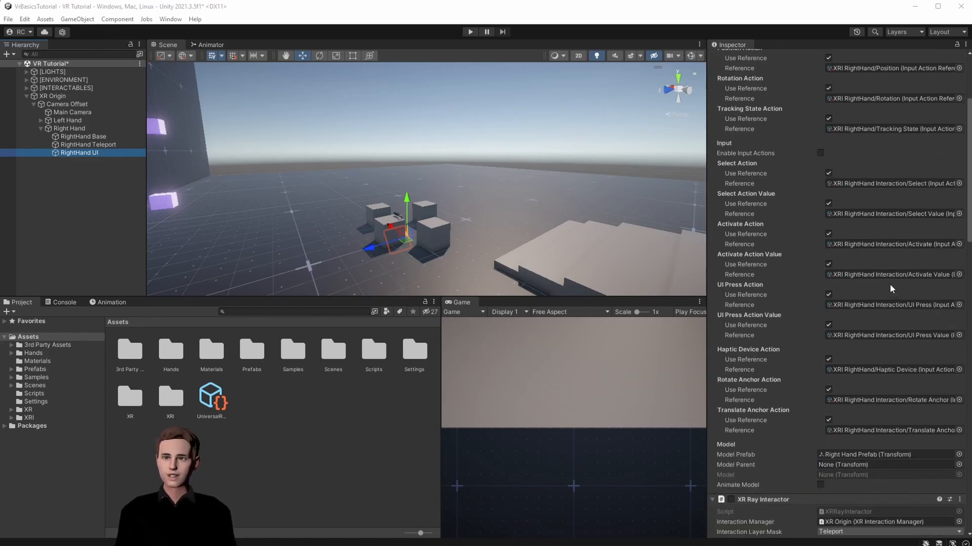
mouse_move(743, 485)
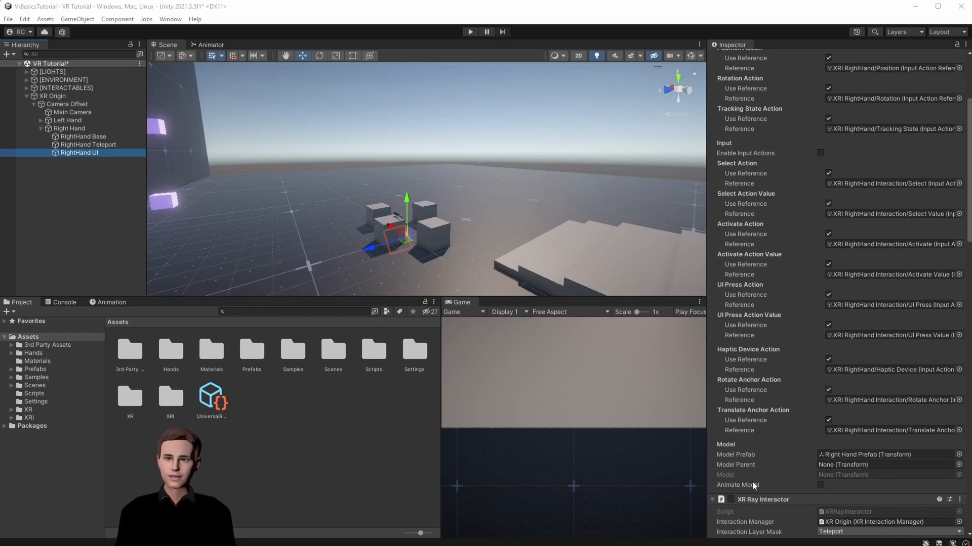
scroll(down, 3)
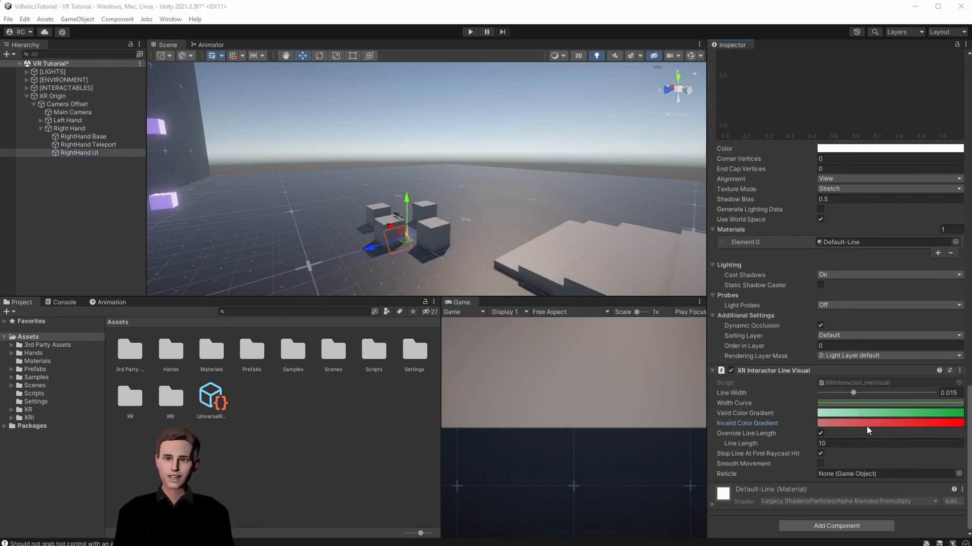
- Set both alpha keys of the Invalid Color Gradient to 0
click(888, 423)
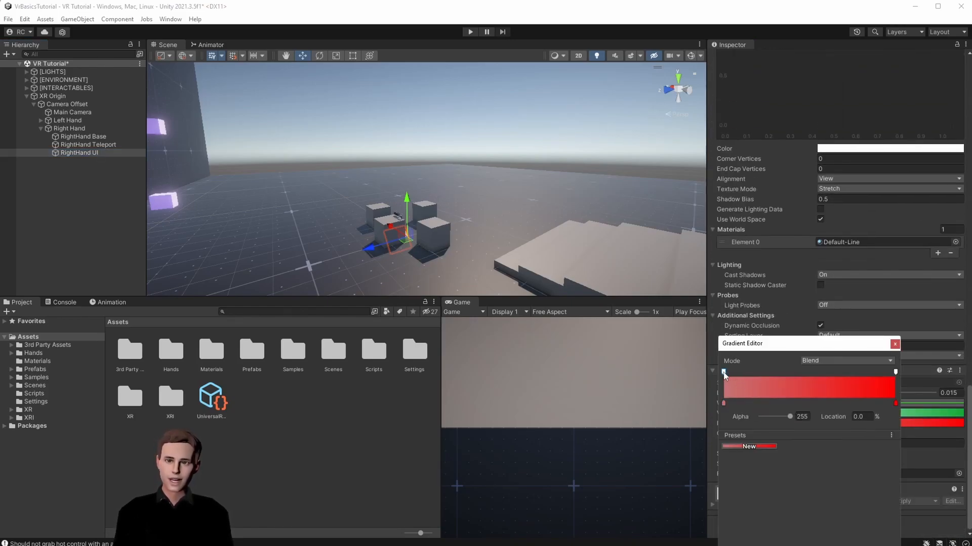
drag(790, 417, 786, 417)
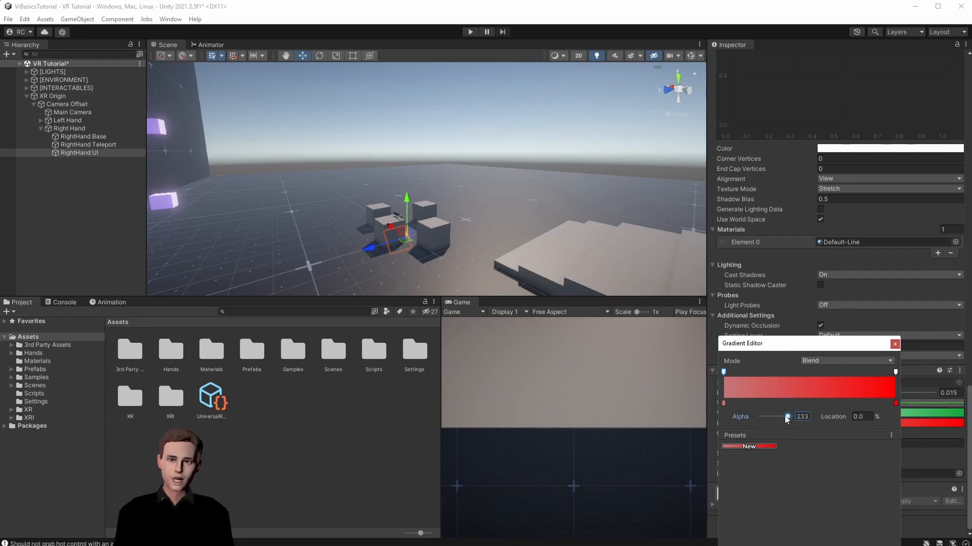
drag(787, 416, 760, 416)
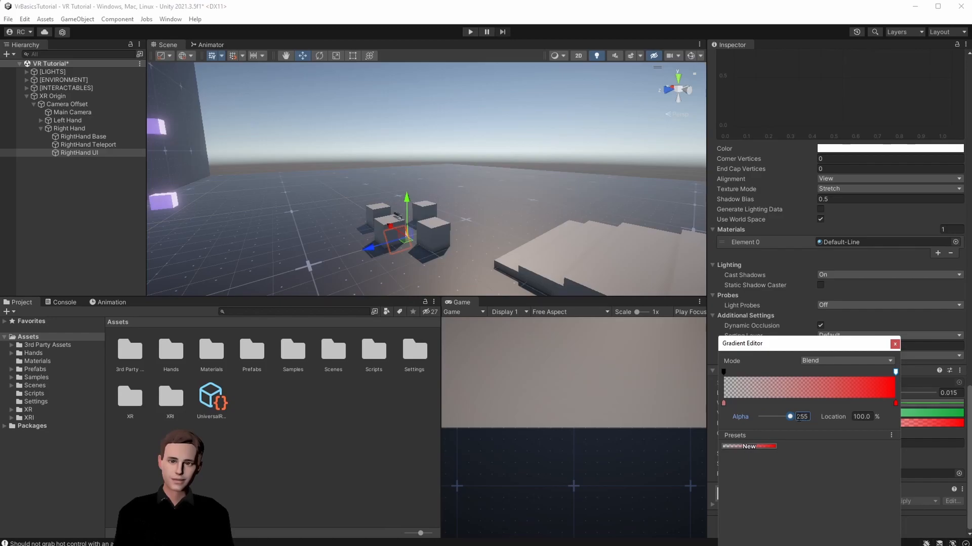
click(894, 344)
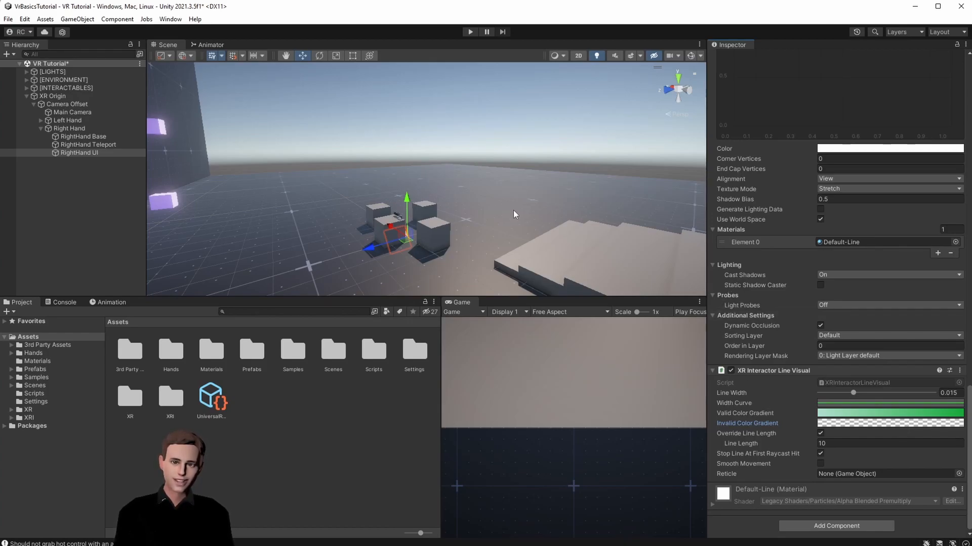
mouse_move(467, 256)
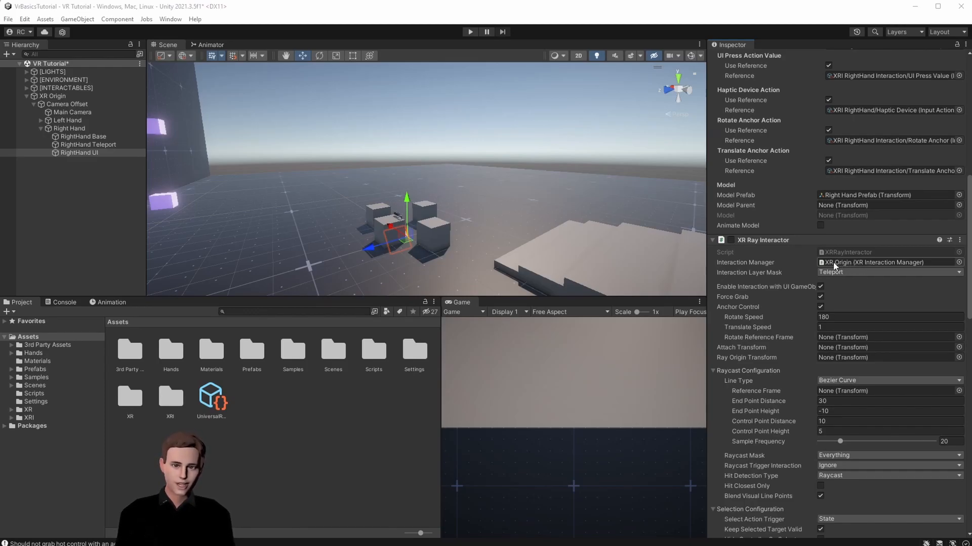
- Name interaction User Layer 8 'UI' and reselect RightHand UI
click(889, 272)
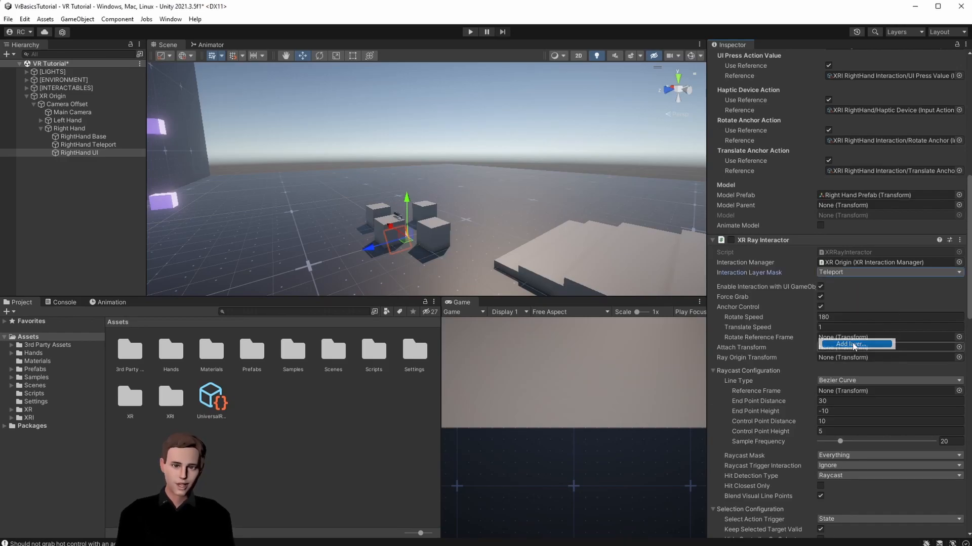
click(848, 343)
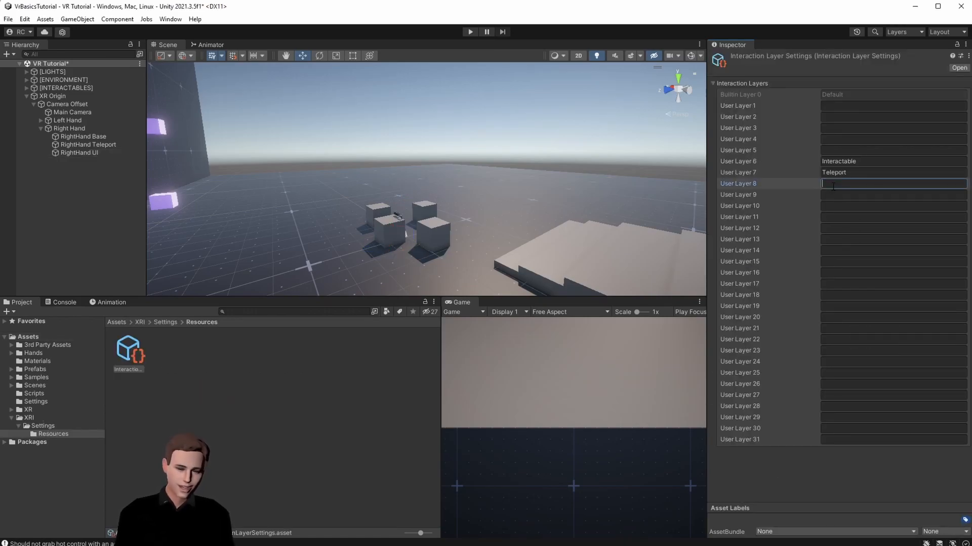
text(UI)
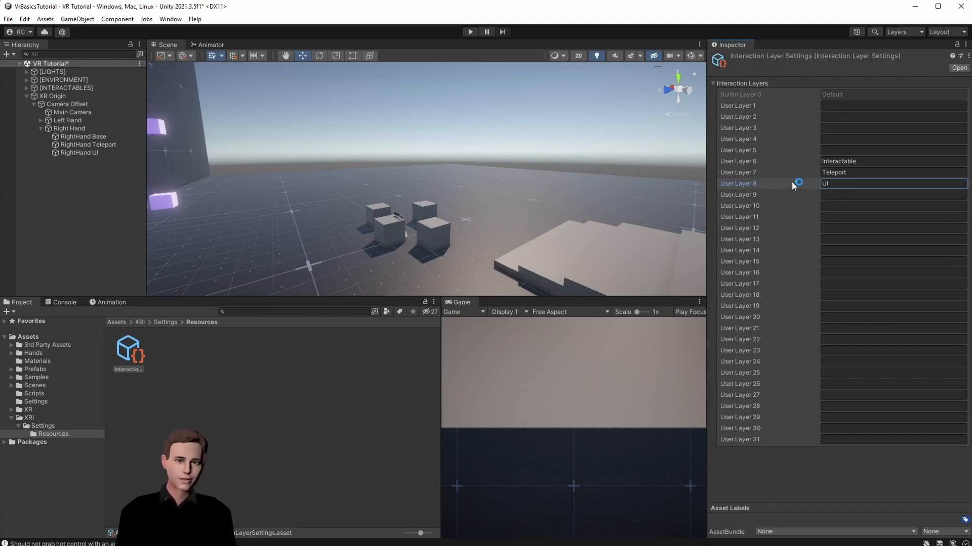
click(78, 153)
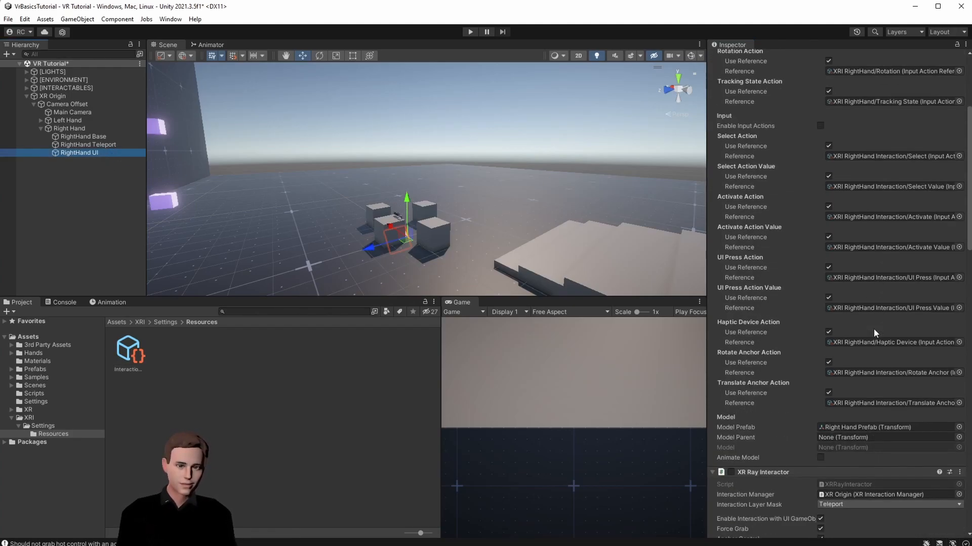
- Set the ray's Interaction Layer Mask to the UI and Interactable layers
click(890, 314)
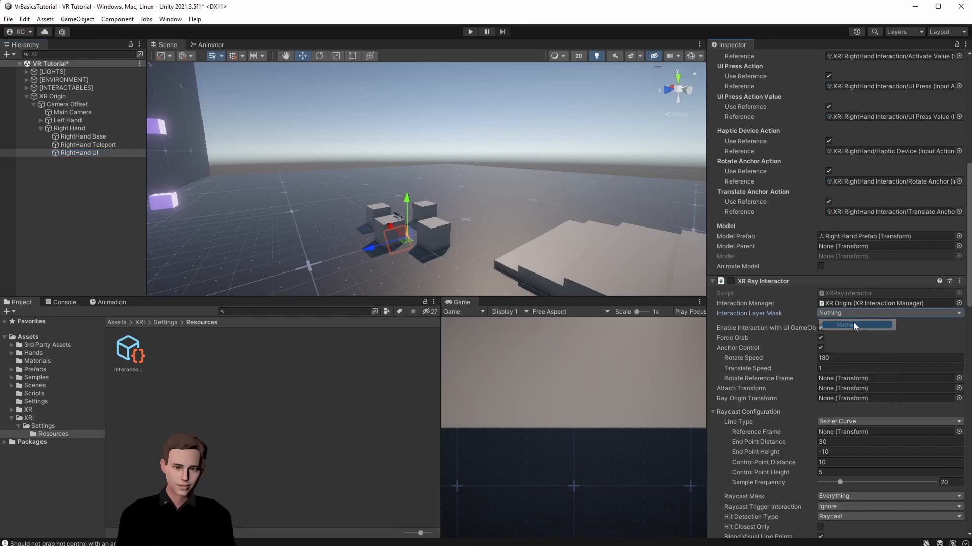
click(844, 325)
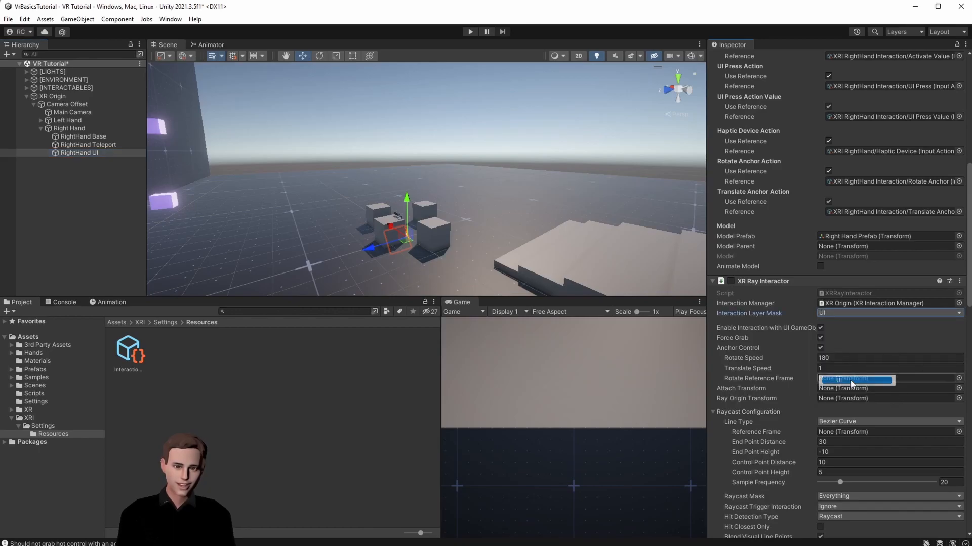
click(889, 313)
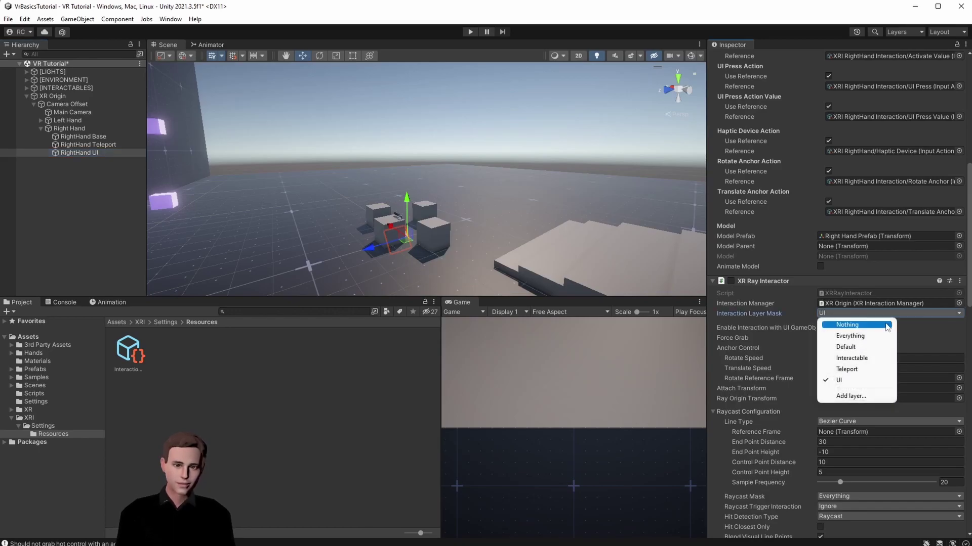
mouse_move(851, 358)
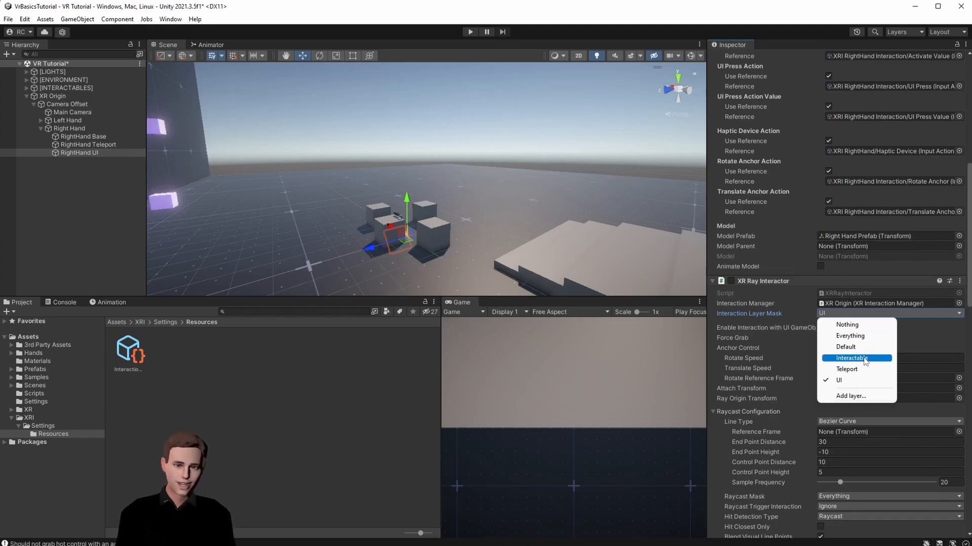
click(850, 359)
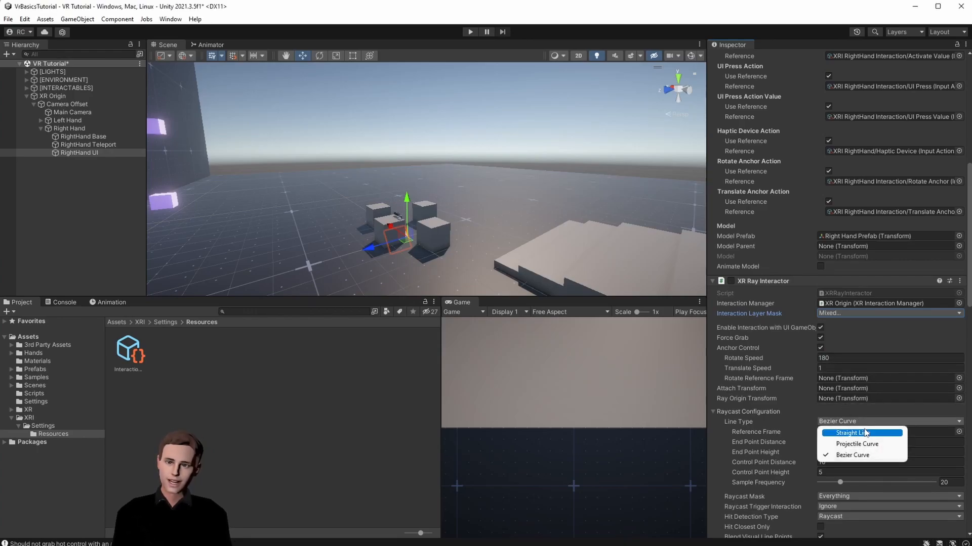
- Make the ray line straight and set its Raycast Mask to Everything
click(855, 434)
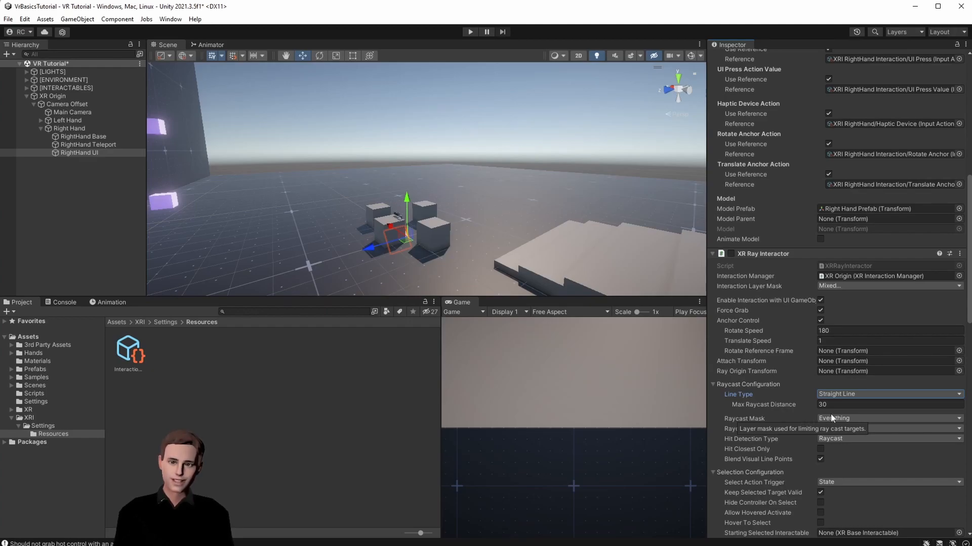
click(890, 418)
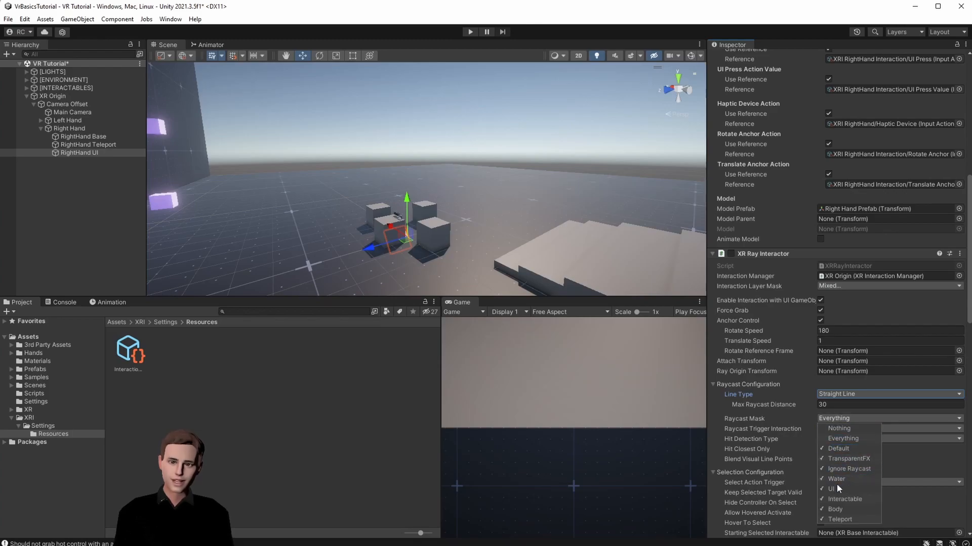
mouse_move(839, 428)
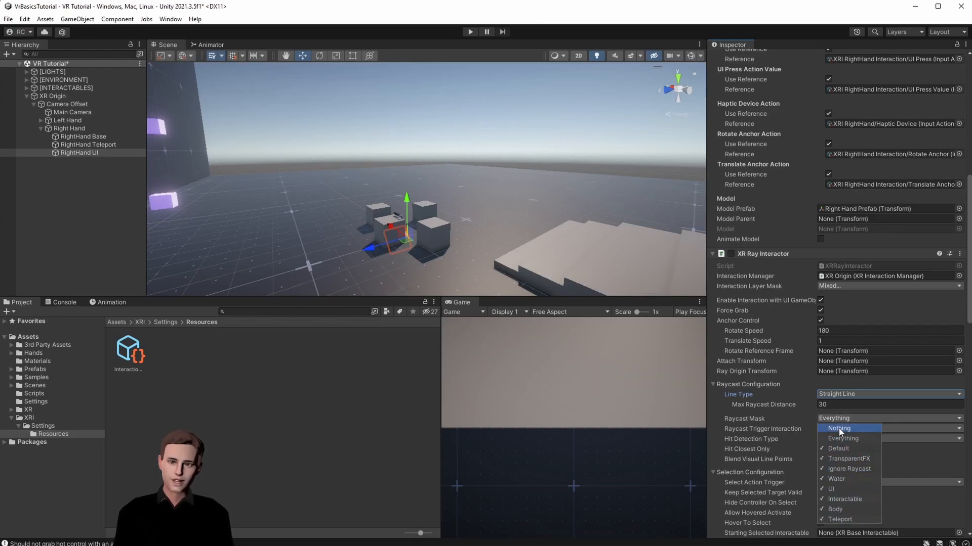
mouse_move(851, 289)
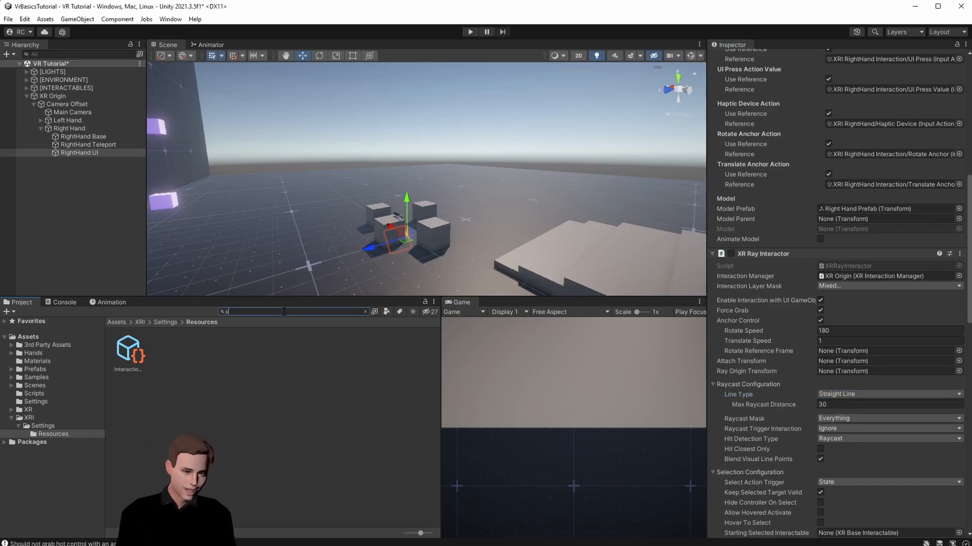
- Search the Project for 'xri' and open XRI Default Input Actions
text(xri)
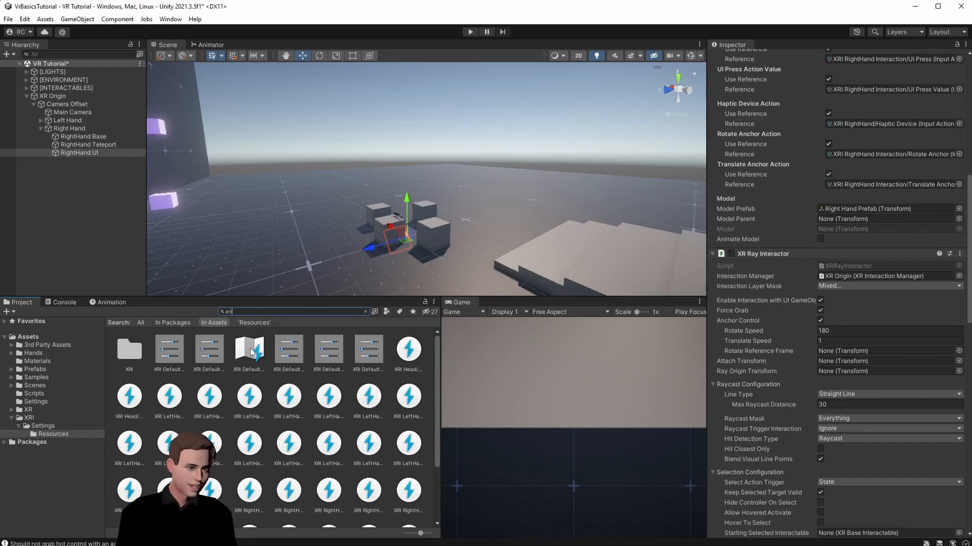
double_click(248, 350)
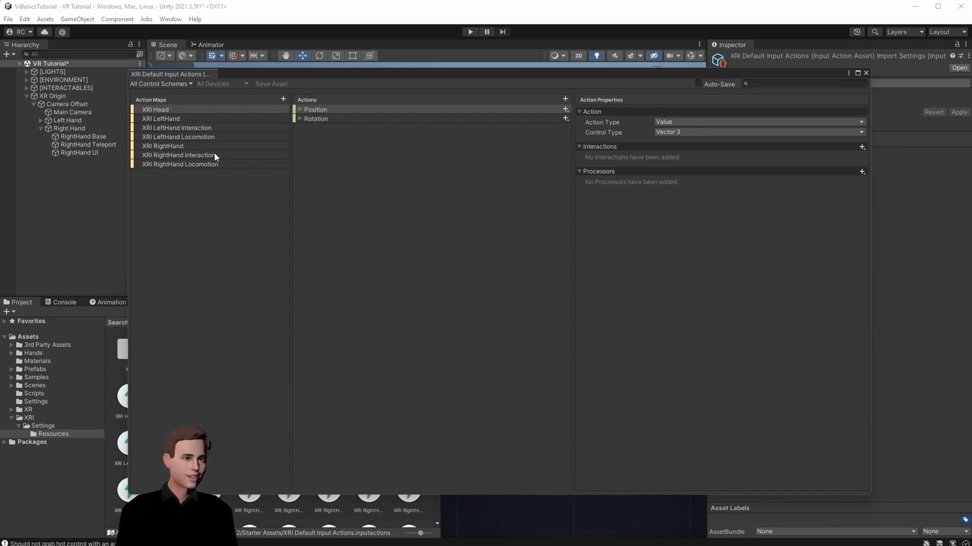
- Add a UI Mode Activate action to the XRI RightHand Interaction map
click(177, 155)
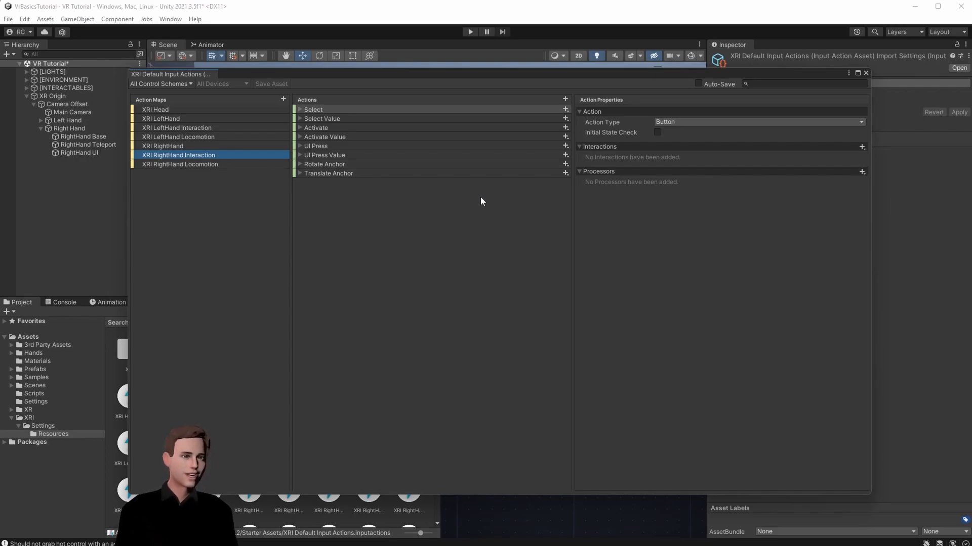
mouse_move(564, 110)
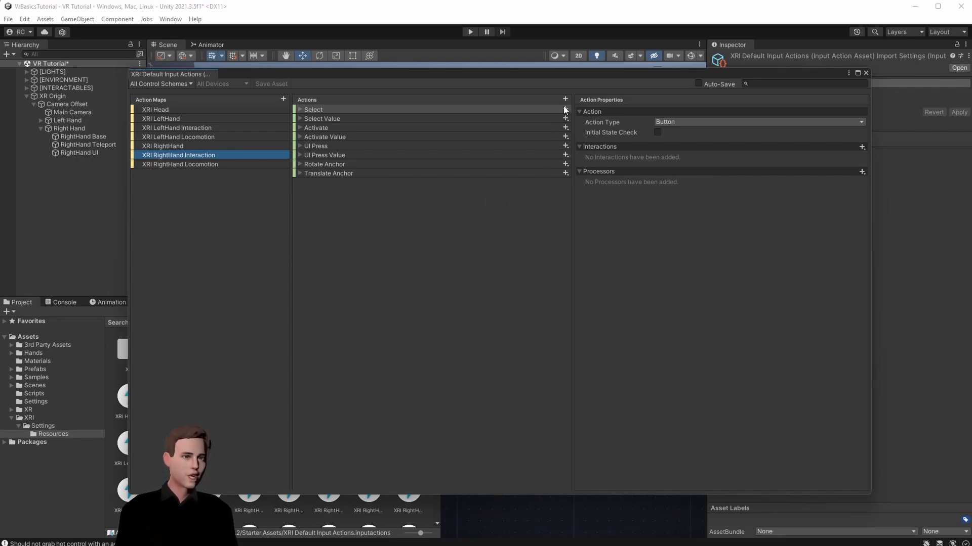
click(565, 99)
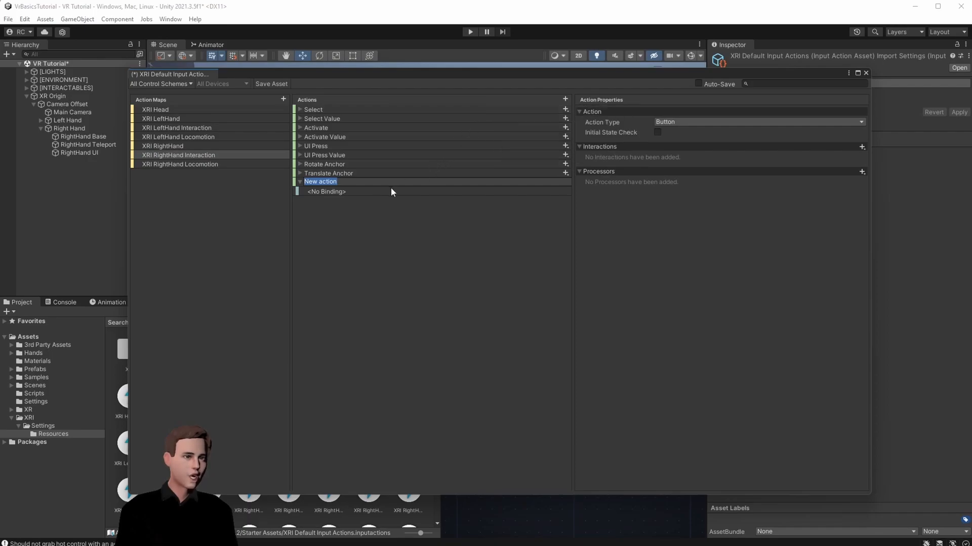
text(UI)
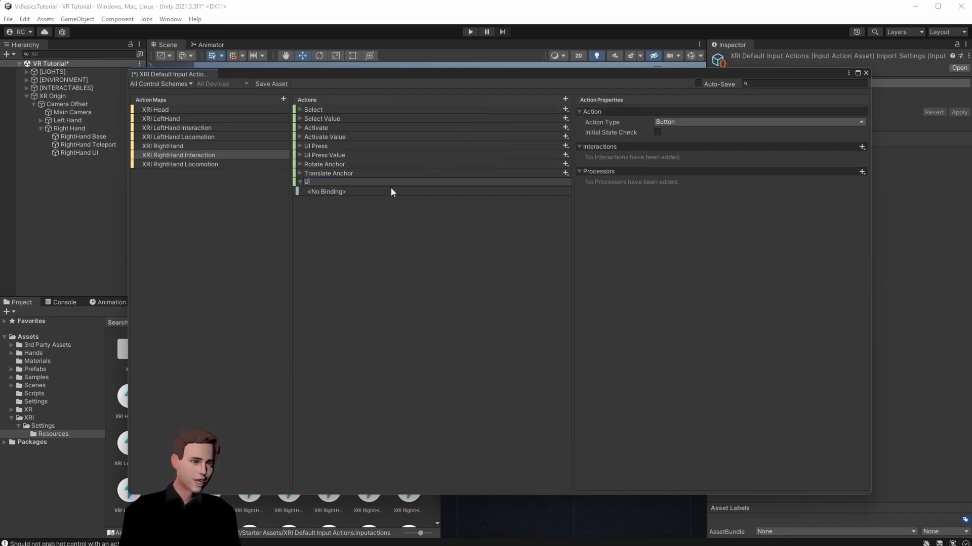
text(I Mode Activate)
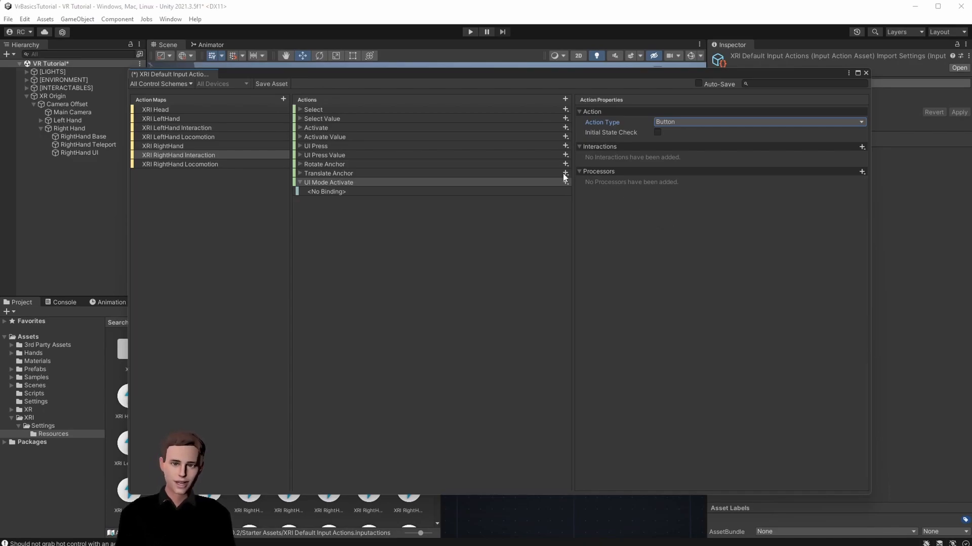
- Bind UI Mode Activate to XR Controller (RightHand) Optional Controls primaryButton
click(326, 192)
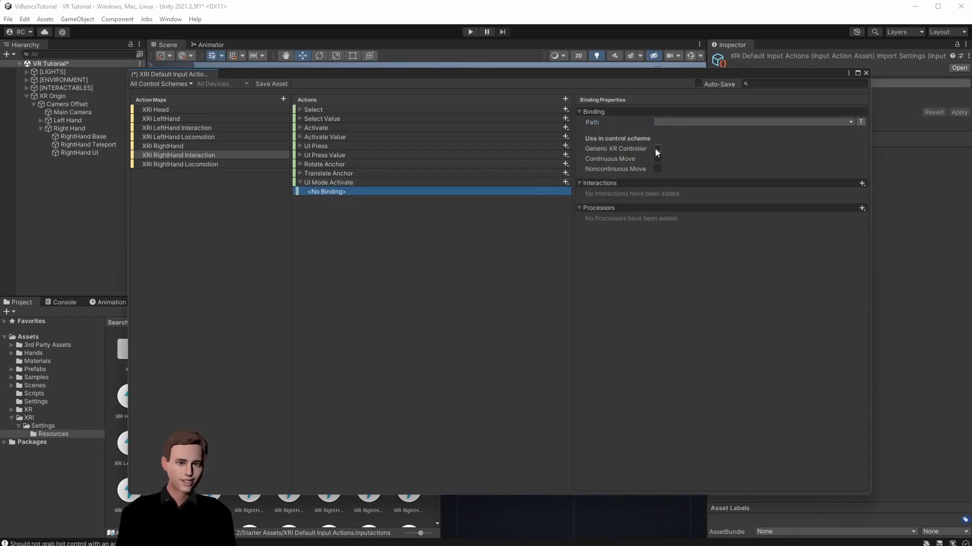
click(657, 148)
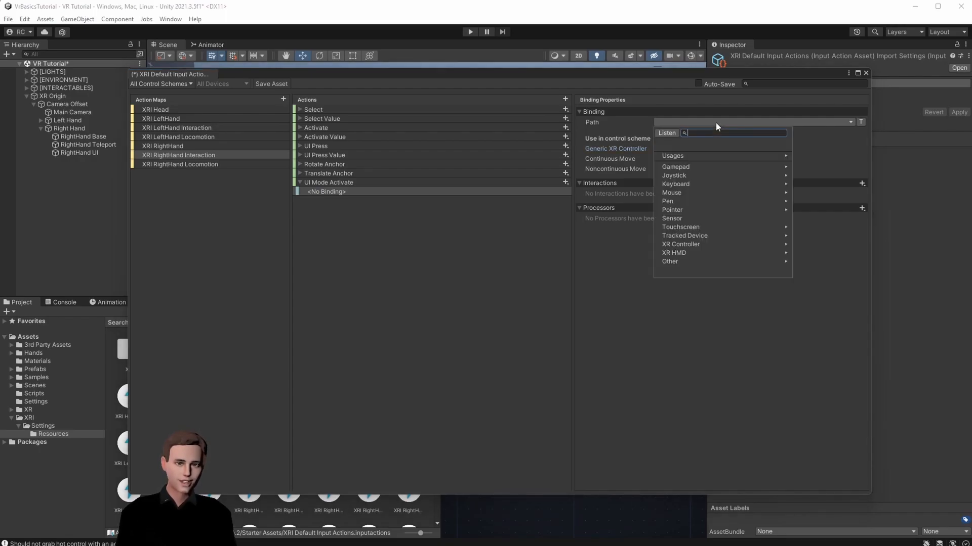
mouse_move(718, 253)
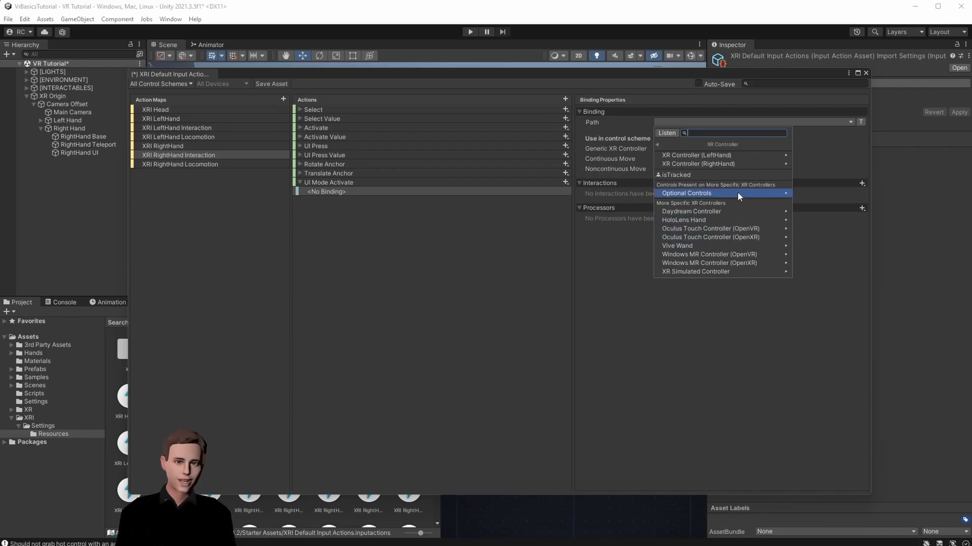
click(699, 163)
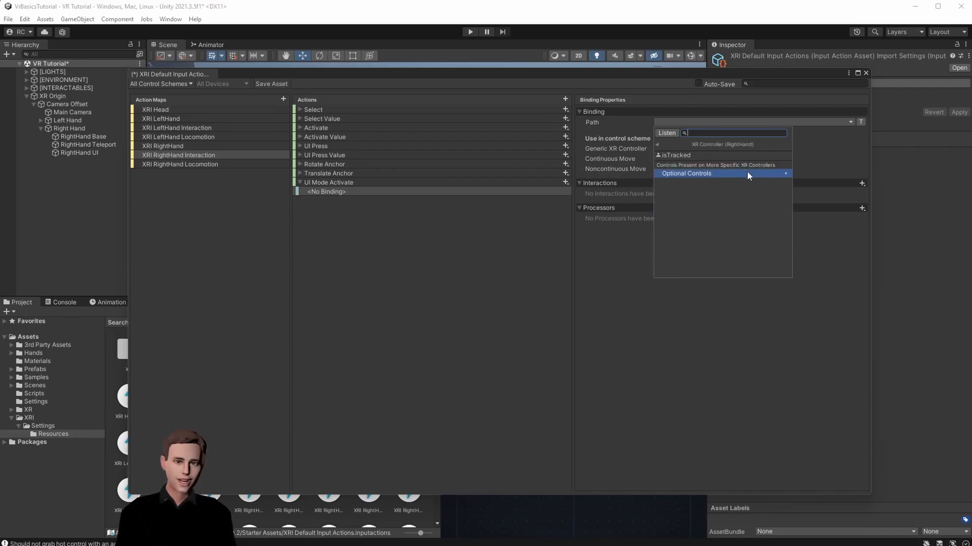
click(686, 173)
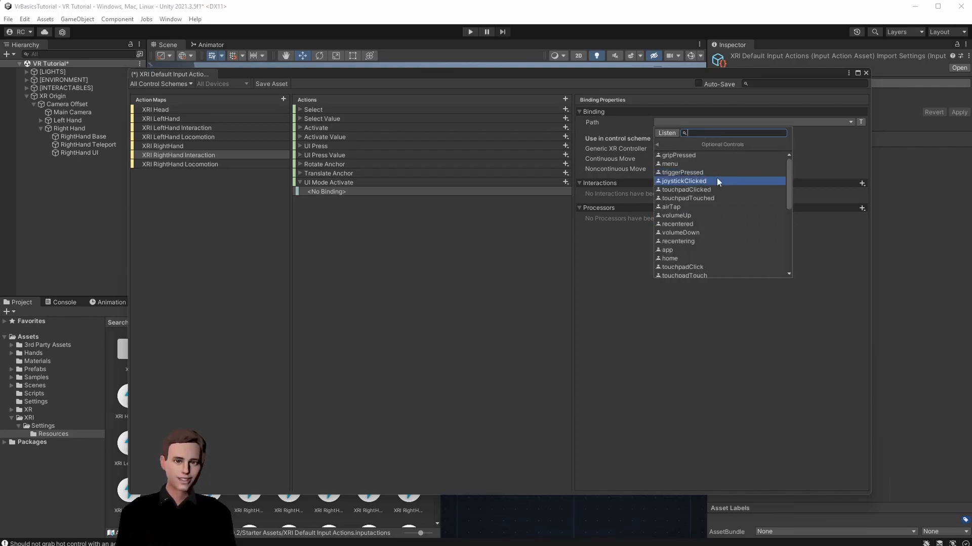
scroll(down, 3)
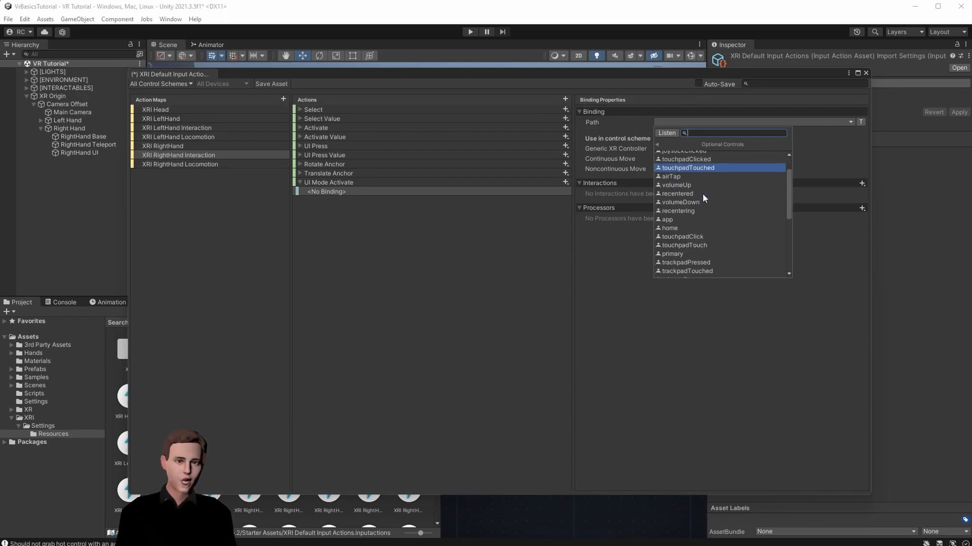
scroll(down, 3)
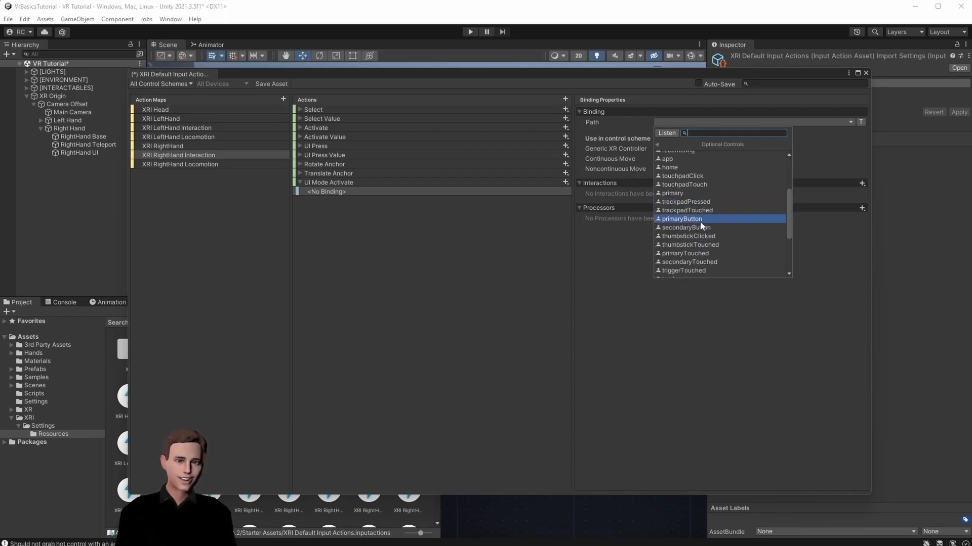
mouse_move(701, 221)
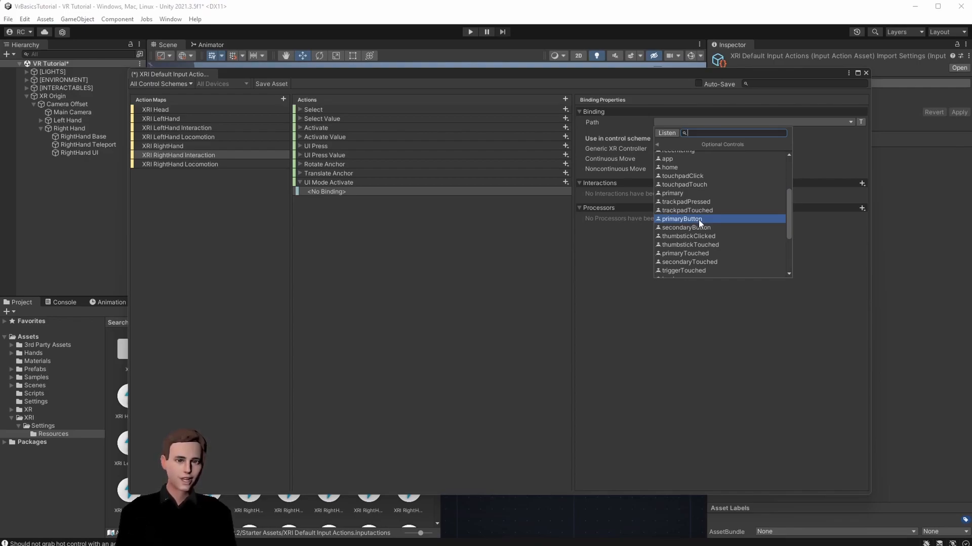
click(682, 219)
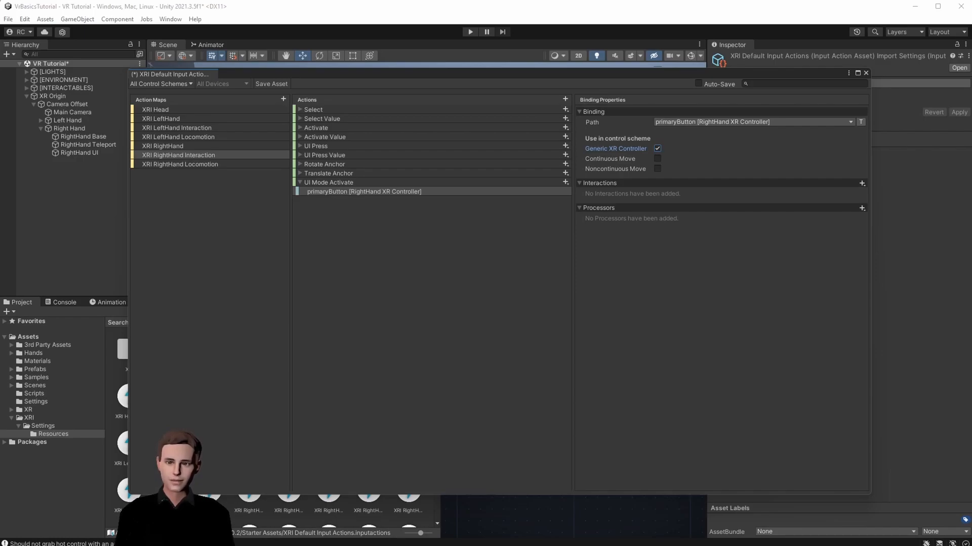
click(364, 191)
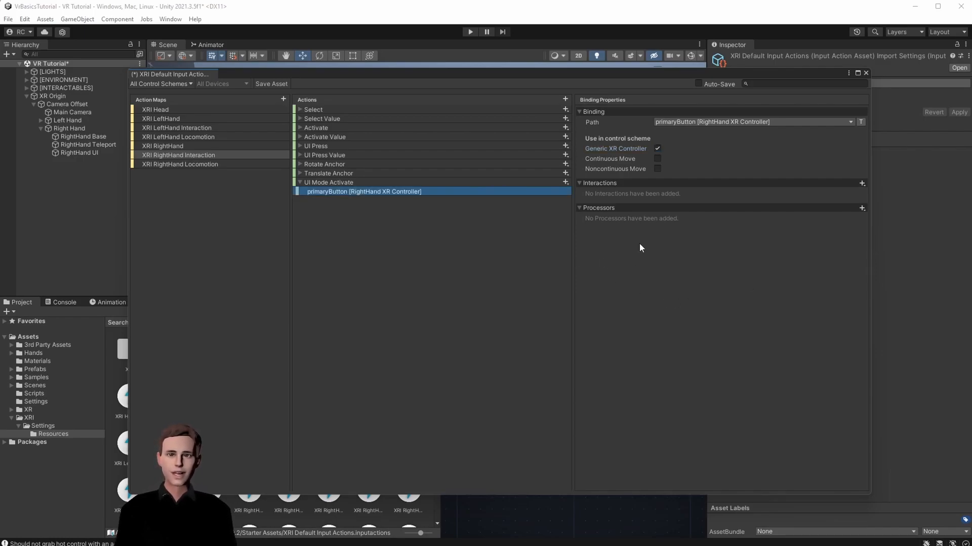
mouse_move(651, 249)
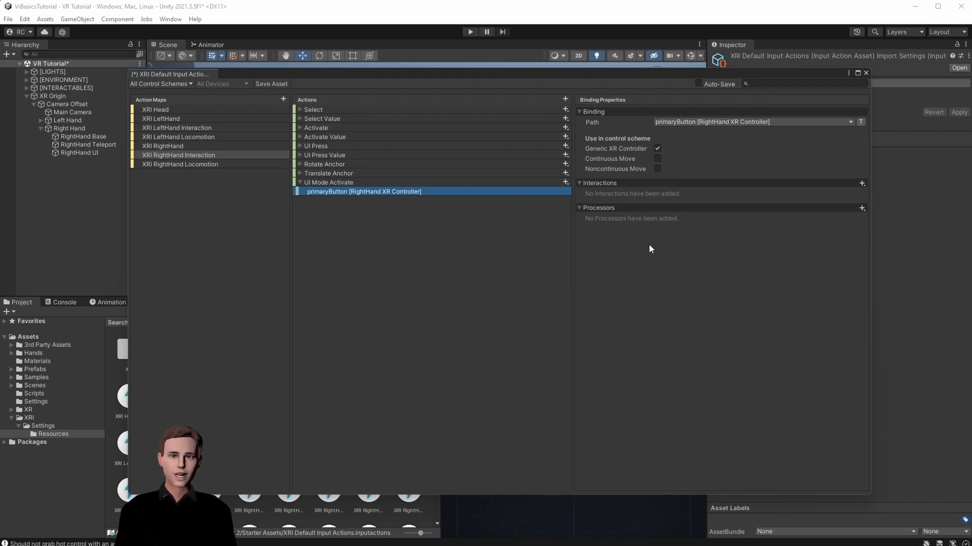
- Add a second UI Mode Activate binding to Keyboard key C by location
click(566, 182)
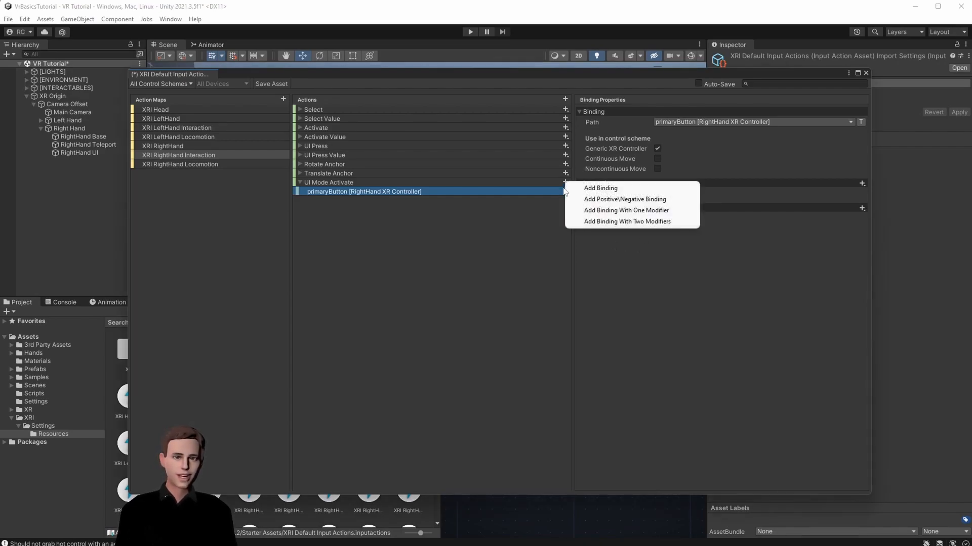
click(600, 188)
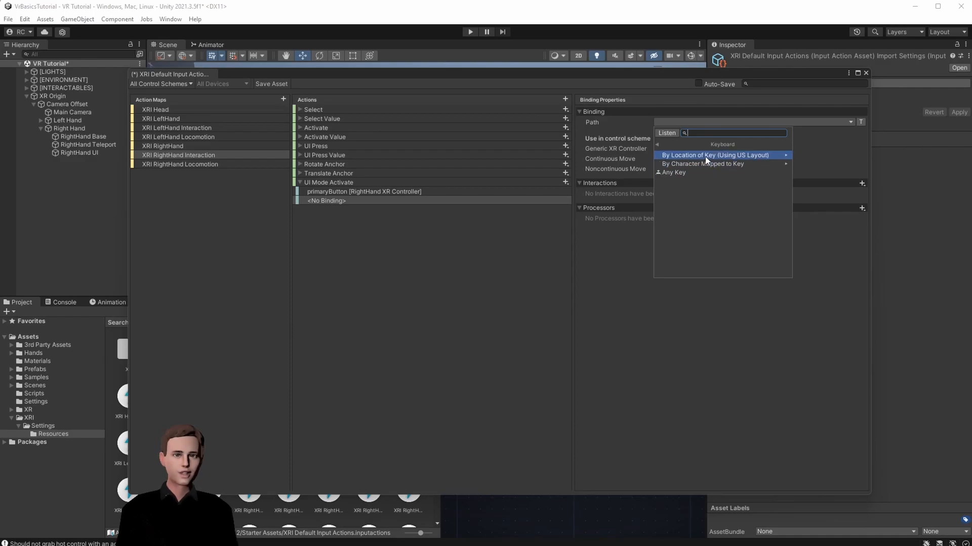
click(715, 155)
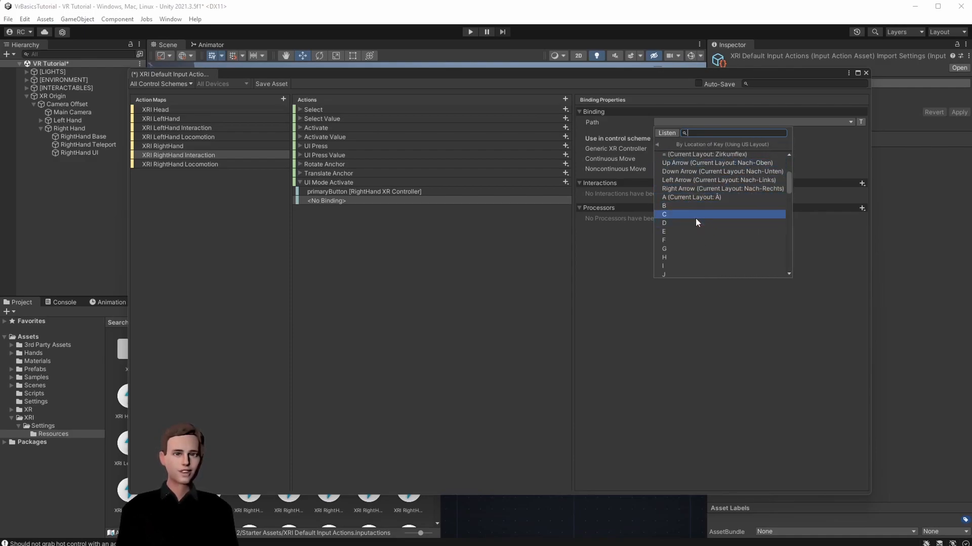
mouse_move(693, 217)
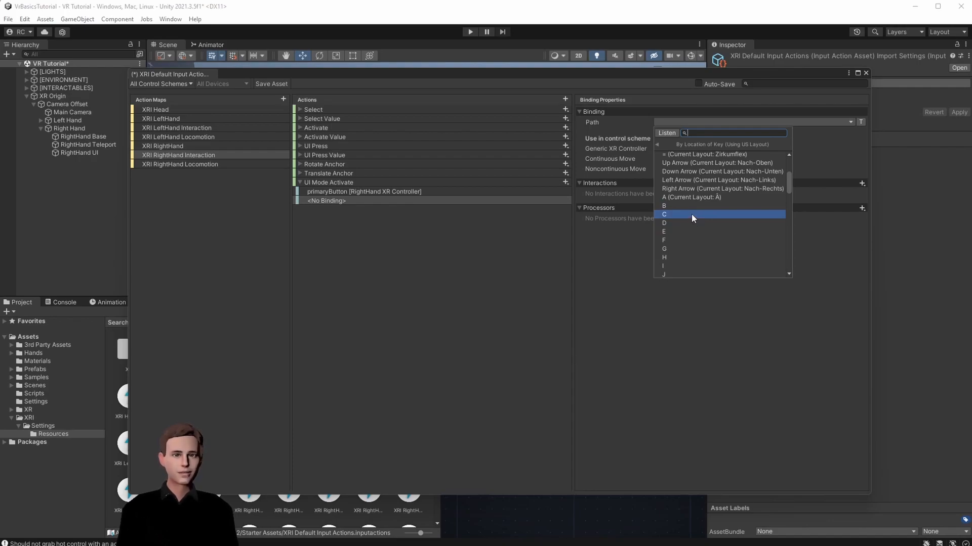
click(684, 214)
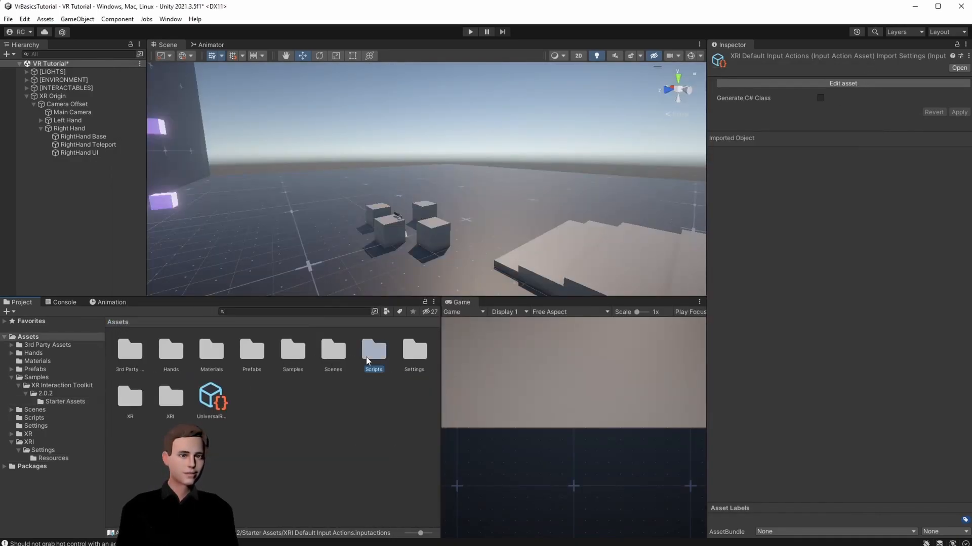
- Create a UIController C# script in the Scripts folder and open it in Rider
double_click(374, 352)
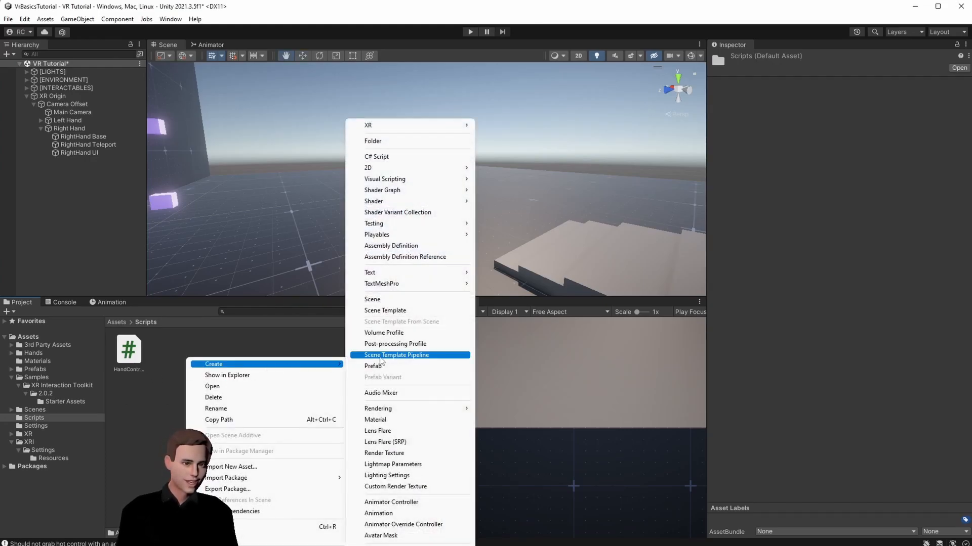
mouse_move(402, 161)
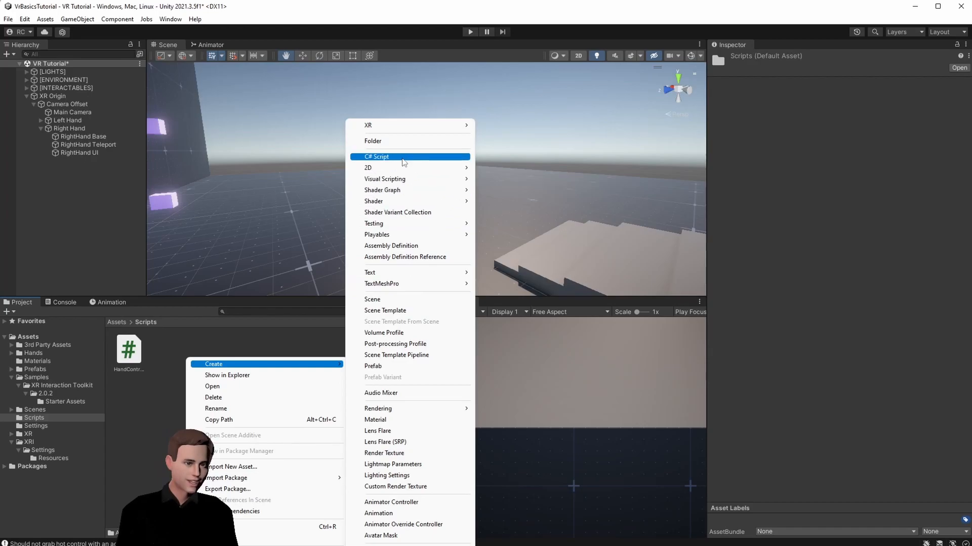
click(386, 157)
text(UIController)
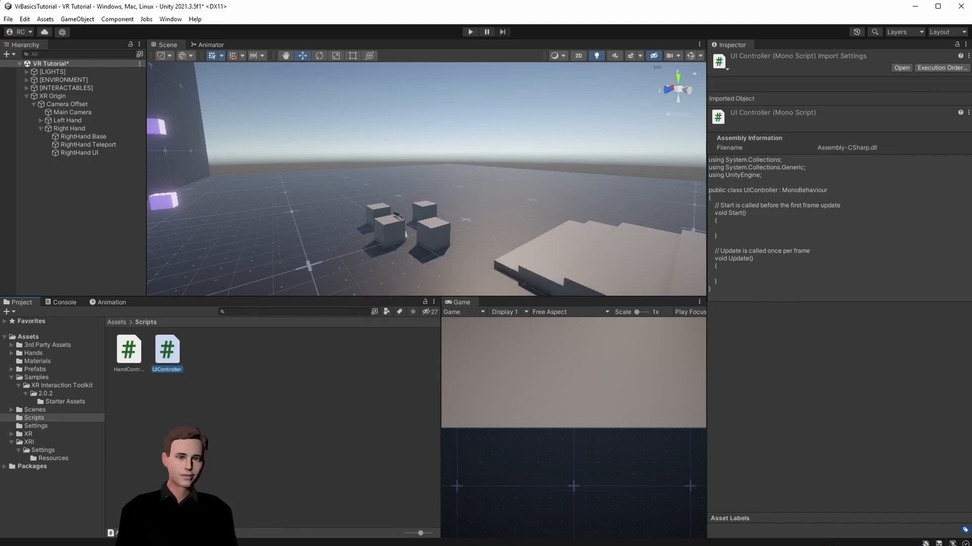
double_click(129, 348)
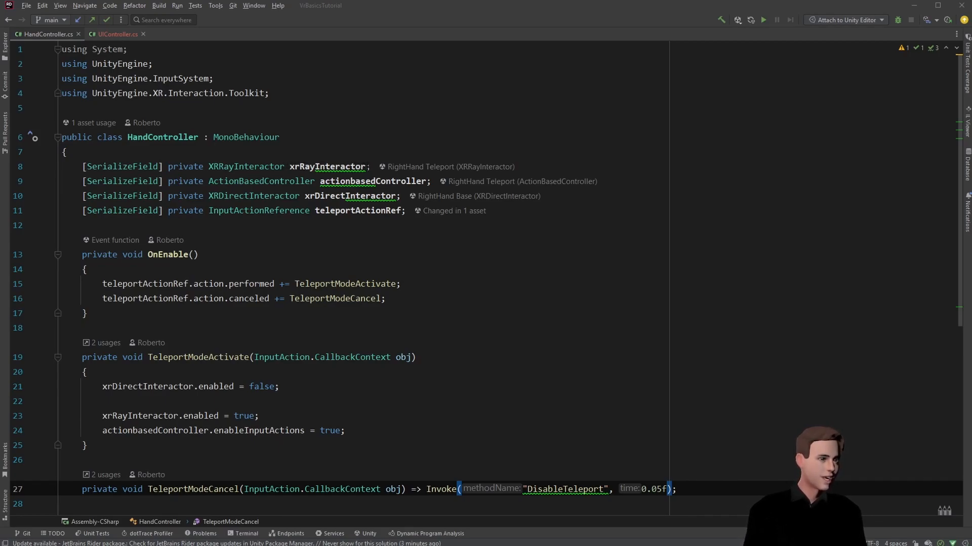
mouse_move(318, 236)
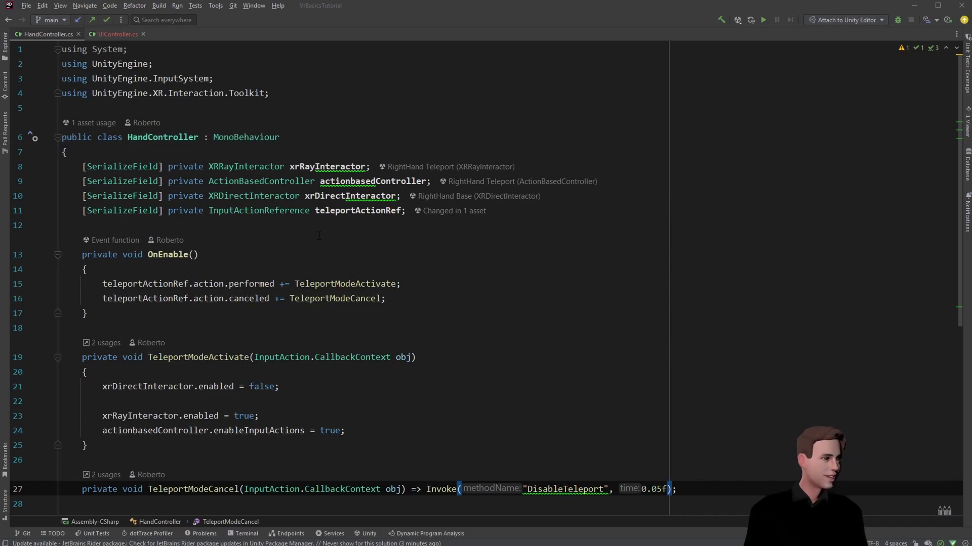
- Rename the HandController class and its file to TeleportController with Rider's rename refactoring
scroll(down, 3)
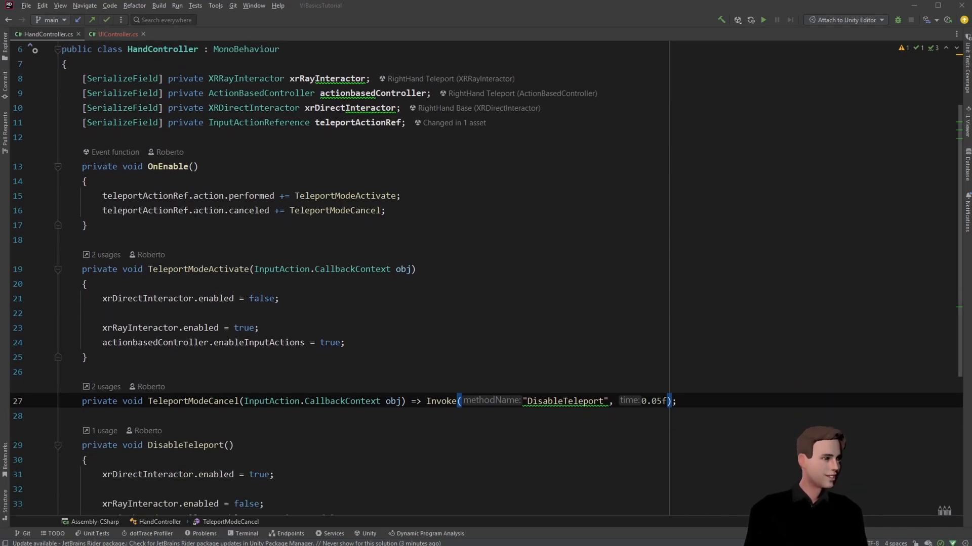
scroll(down, 3)
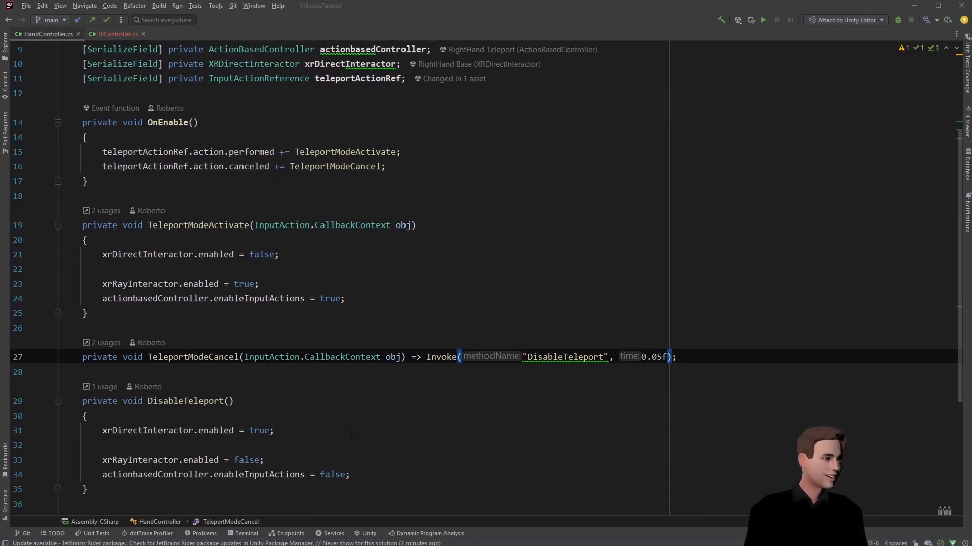
scroll(down, 3)
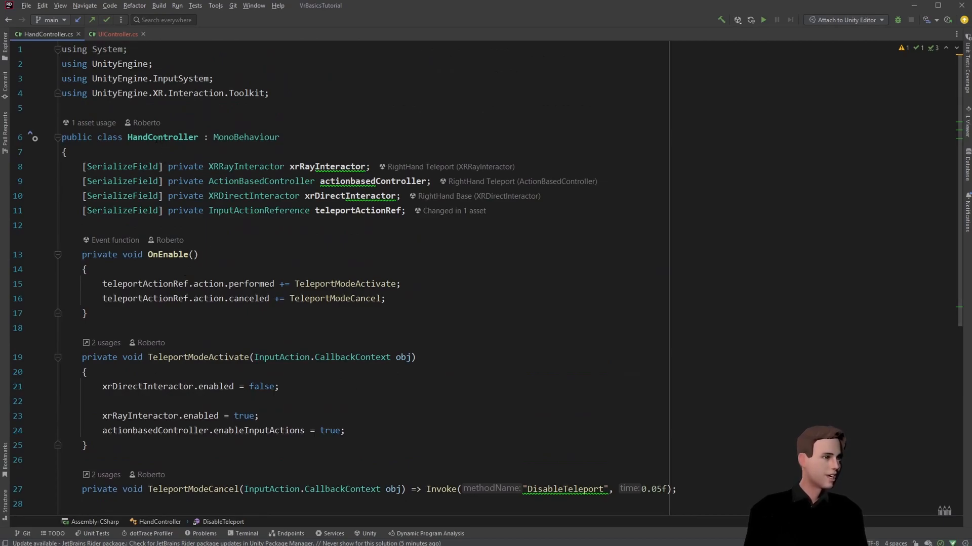
mouse_move(162, 138)
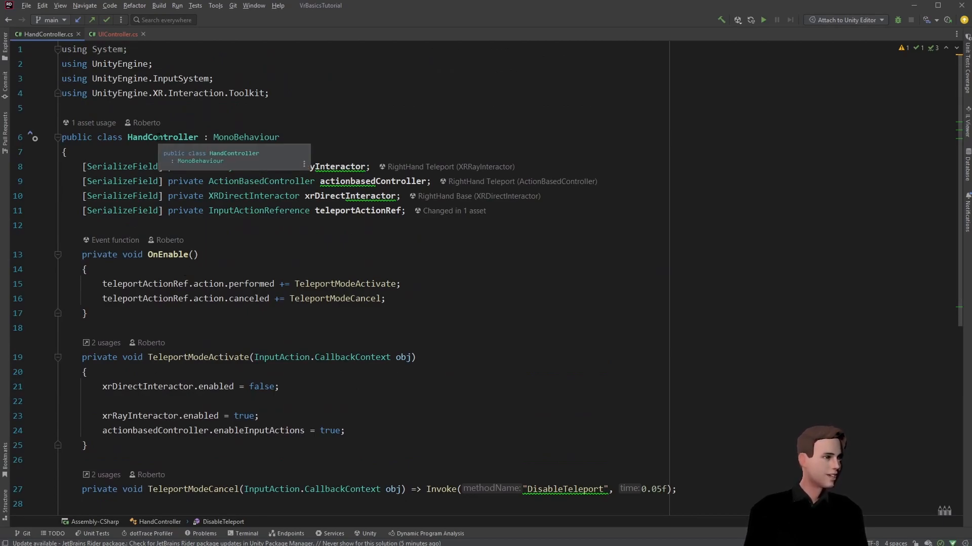
double_click(162, 137)
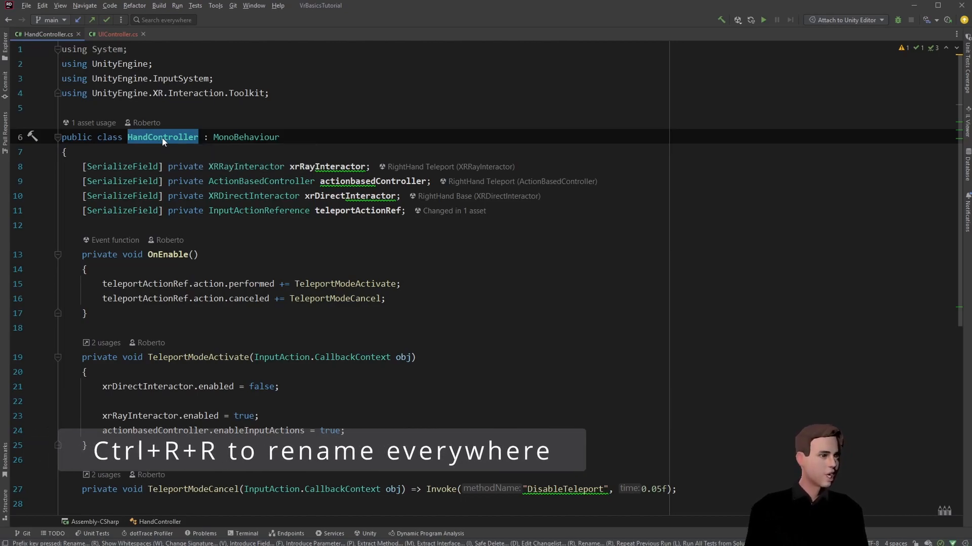
text(Teleport)
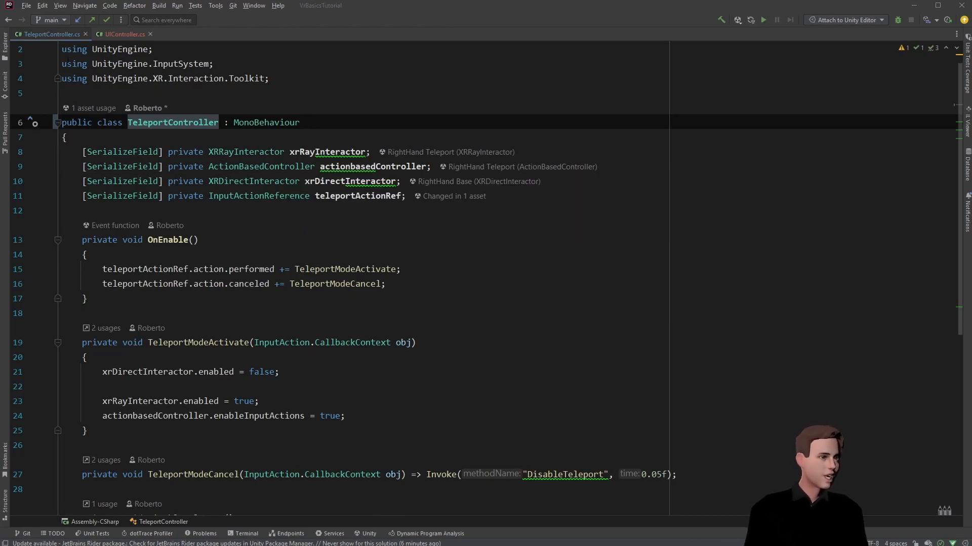
- Paste the teleport code into UIController, renaming members to UIActionRef, UIModeActivate, UIModeCancel and DisableUI
scroll(down, 3)
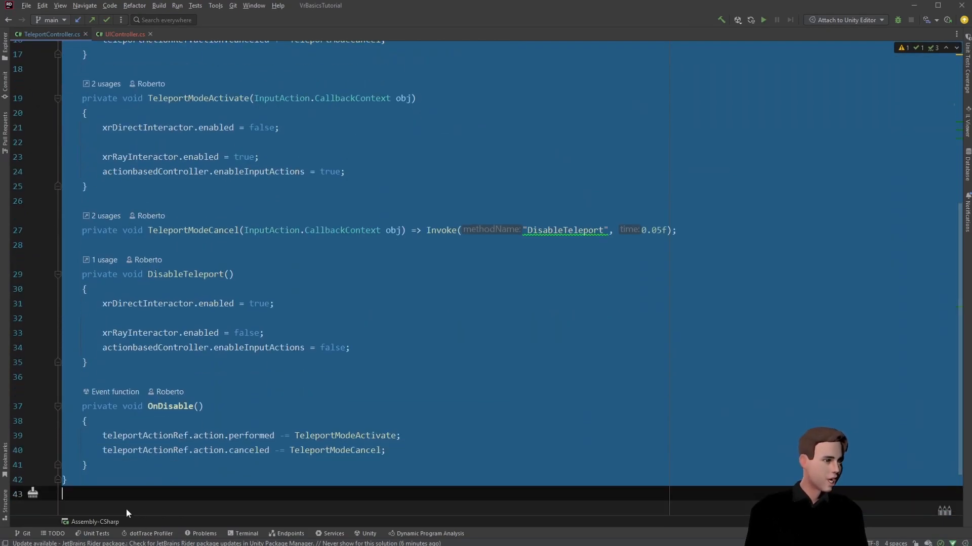
click(121, 35)
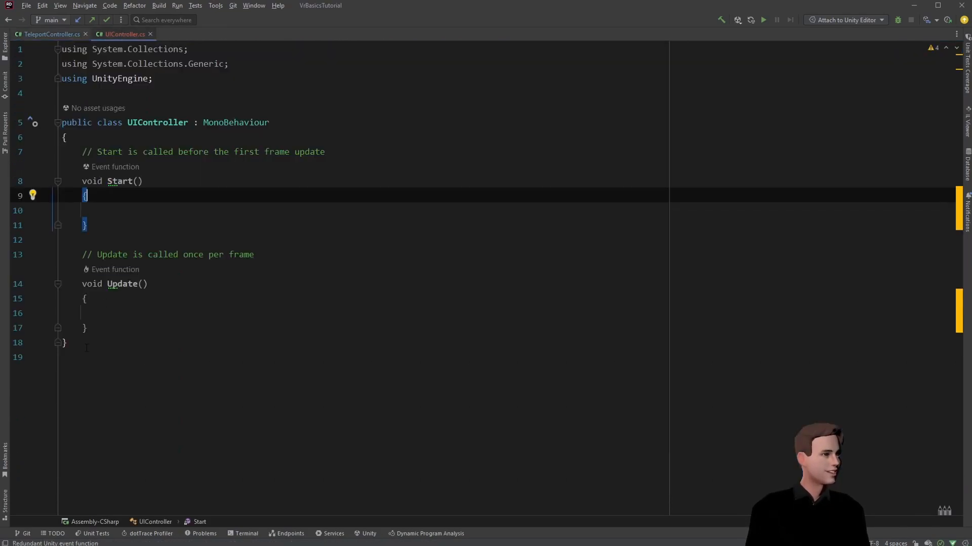
click(51, 35)
text(UIModeCancel)
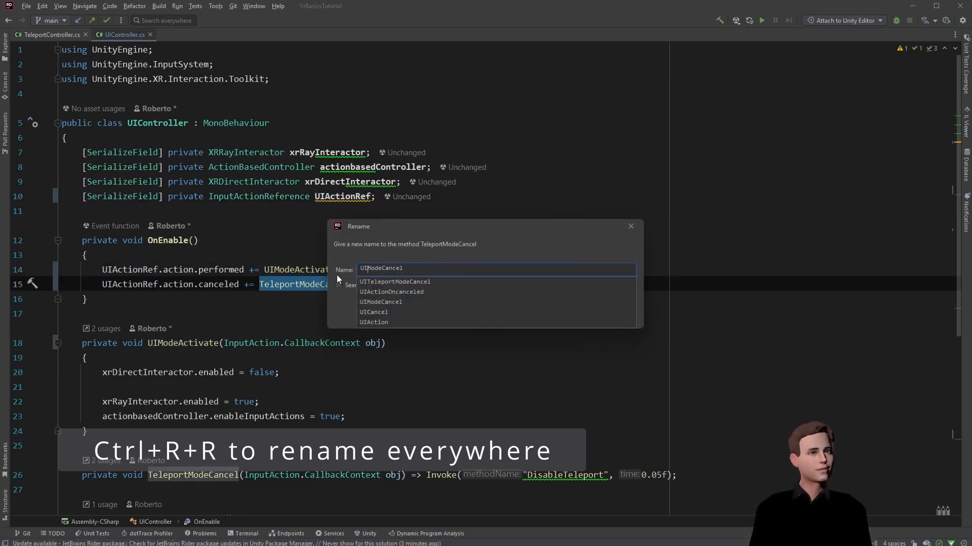
key(Enter)
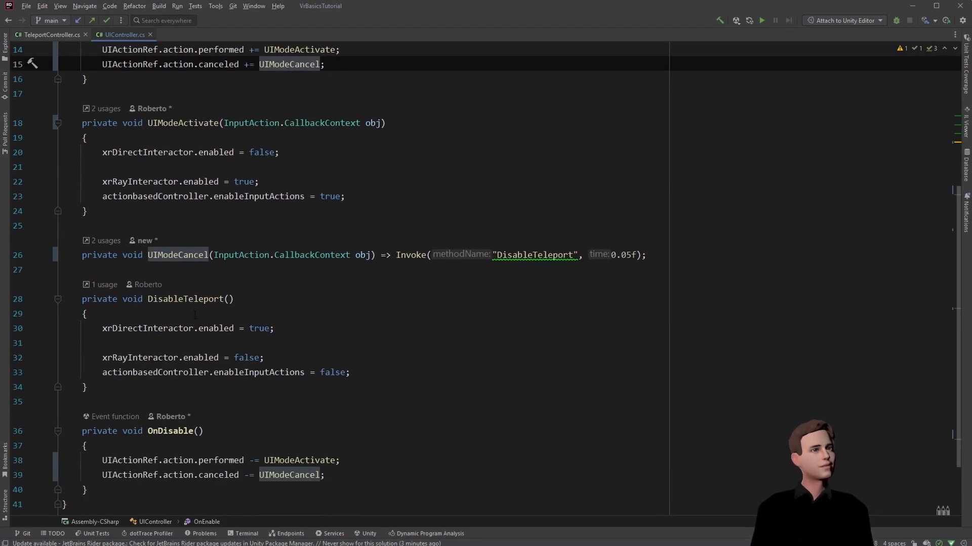
text(DisableUI)
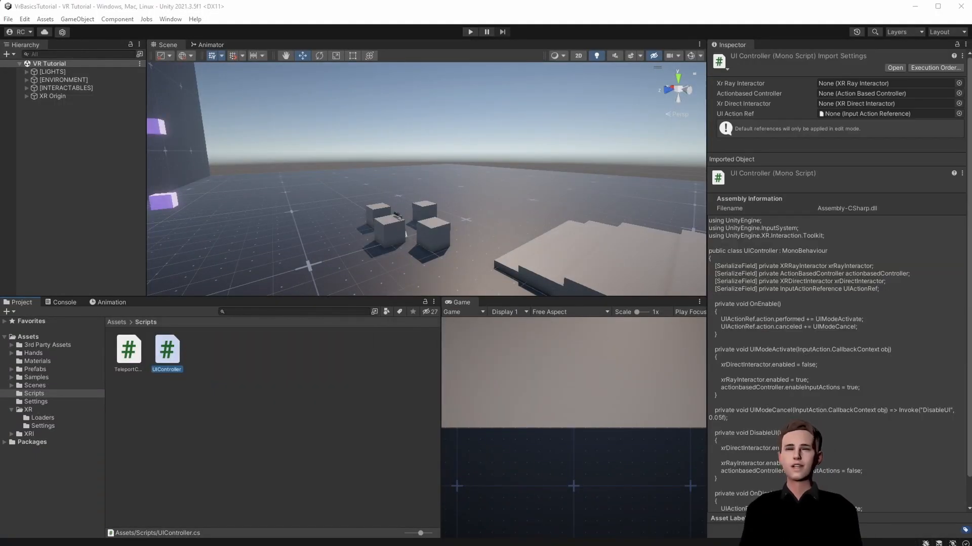
- Attach UIController to Right Hand with RightHand UI, RightHand Base and the UI Mode Activate action
click(27, 96)
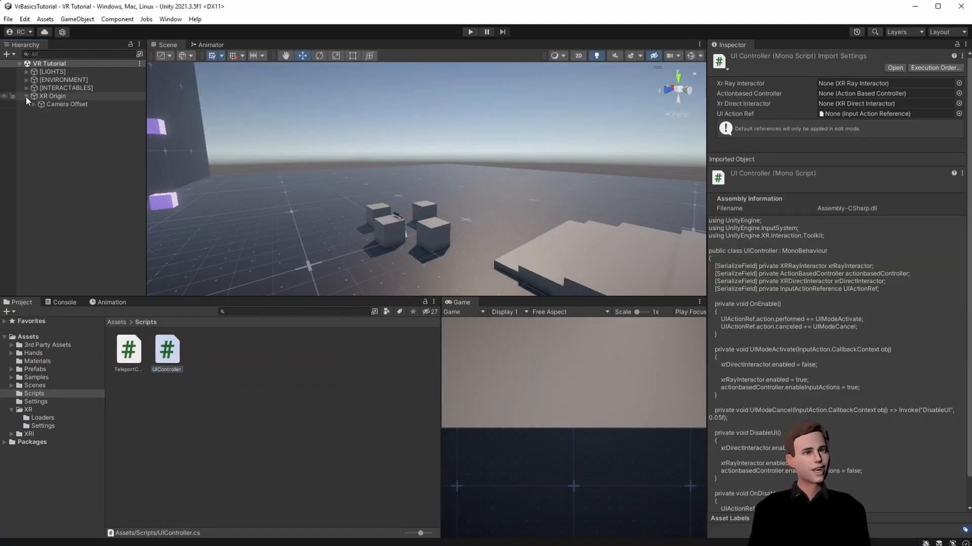
click(34, 104)
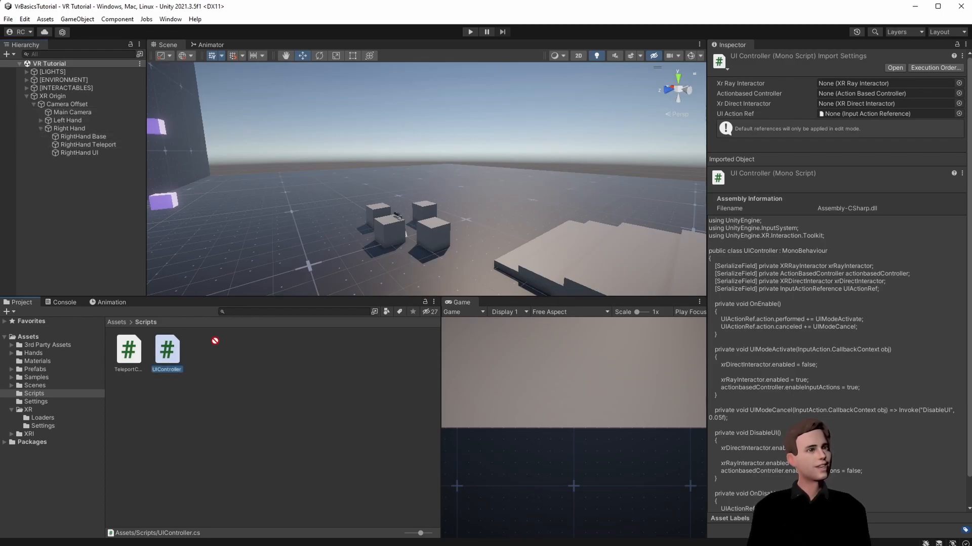
click(68, 128)
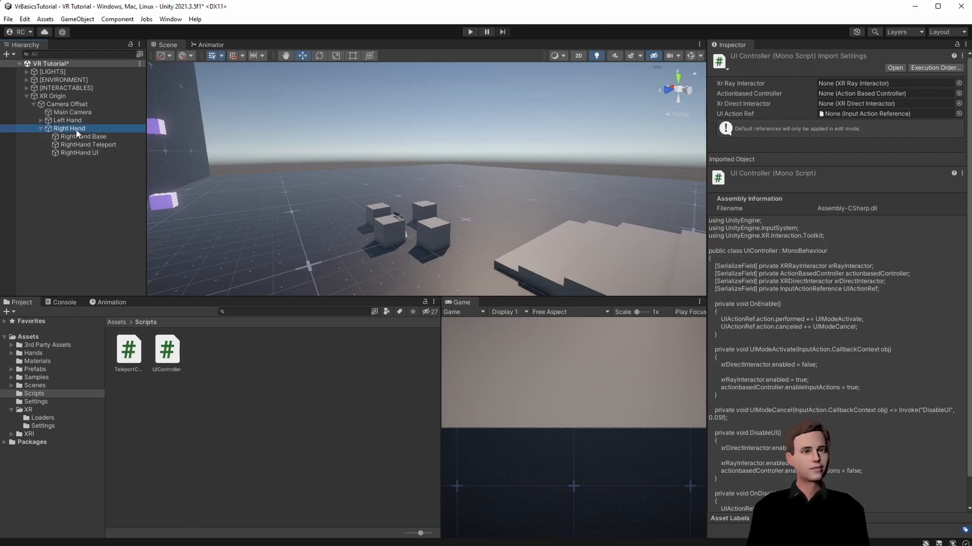
click(68, 128)
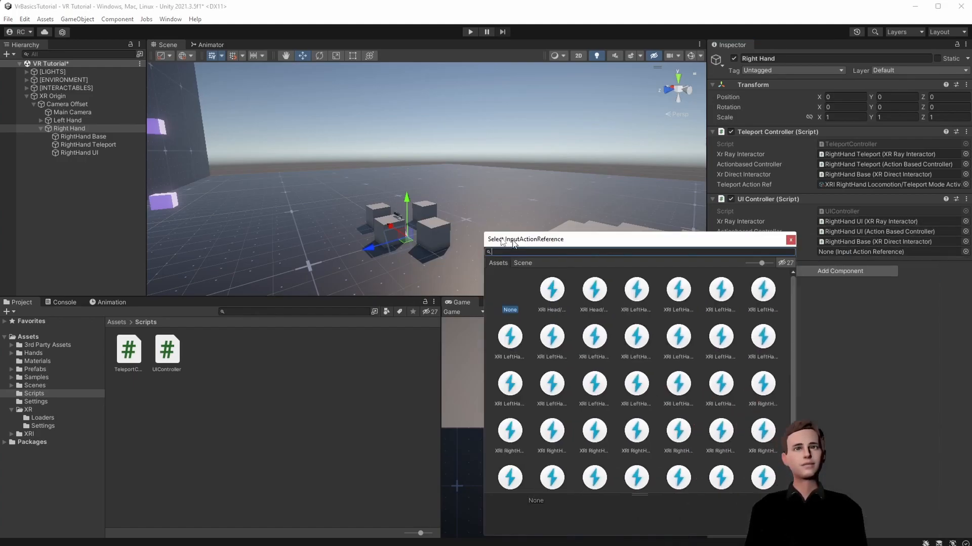
text(ui mode activa)
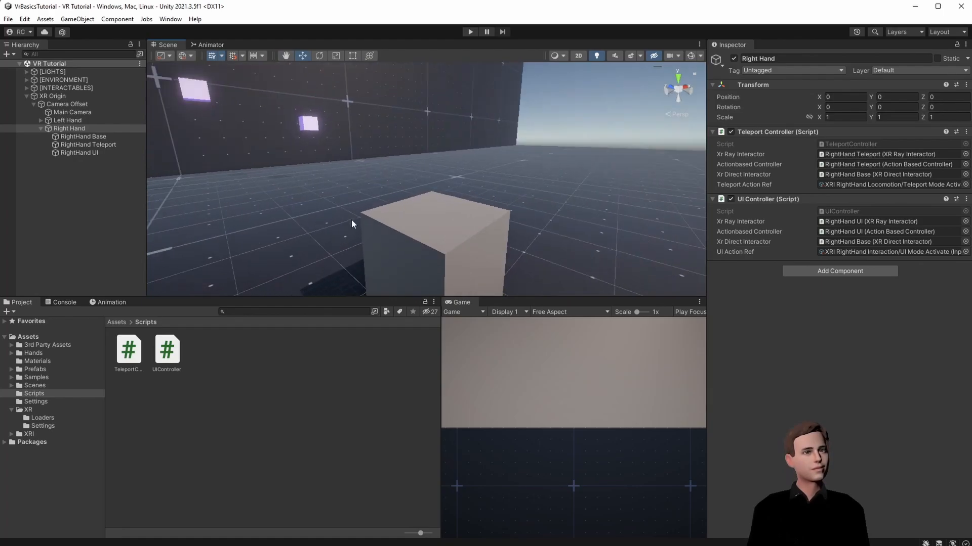
- Navigate the Scene view to the table holding the small GrabbableCube objects
right_click(65, 87)
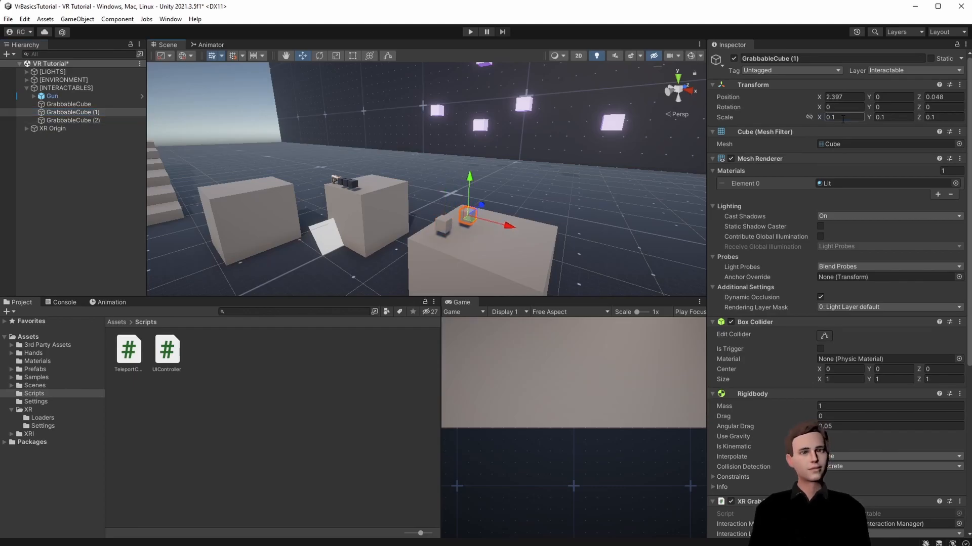
- Scale GrabbableCube (2) to 0.15 on X, Y and Z, then run and stop play mode
click(74, 121)
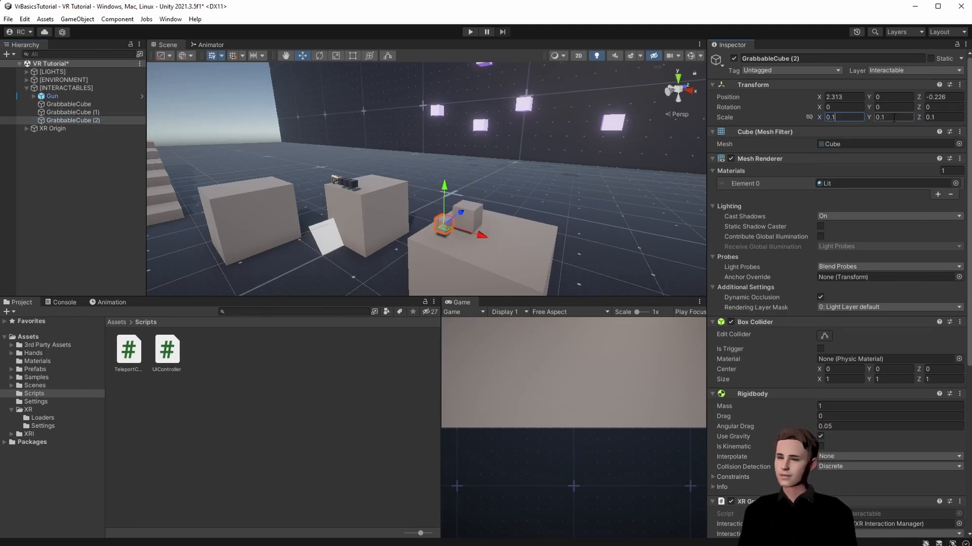
click(470, 32)
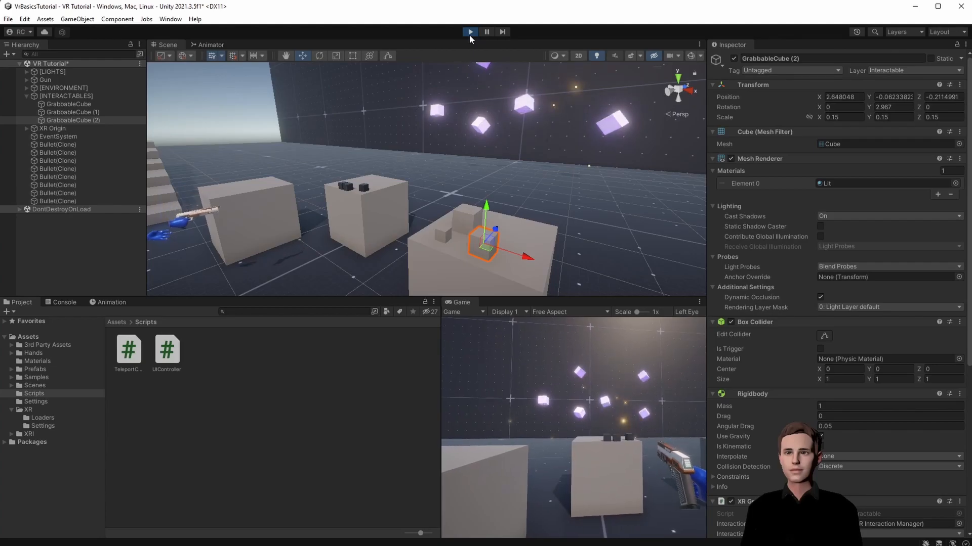
click(470, 32)
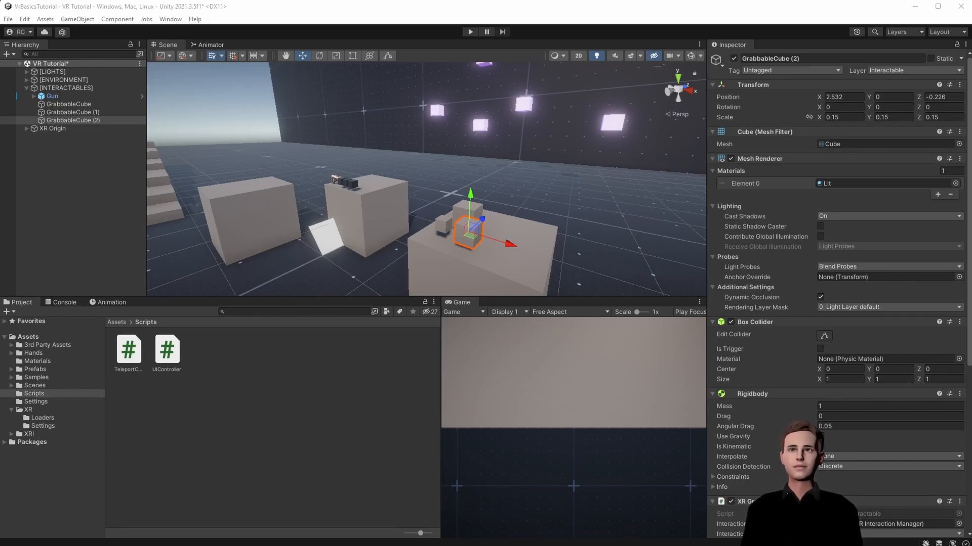
- Add an XR UI Canvas with EventSystem, keeping World Space render mode and Main Camera as event camera
right_click(74, 120)
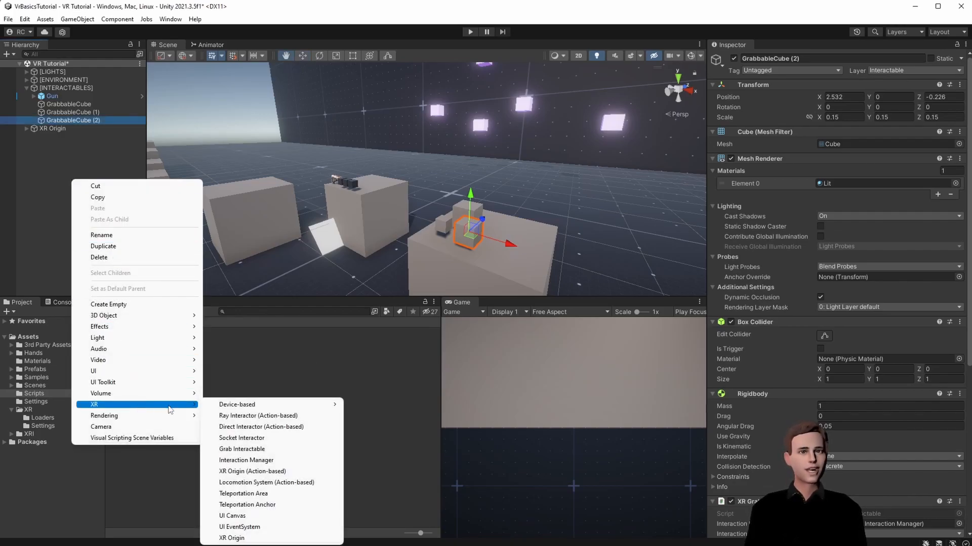
click(231, 516)
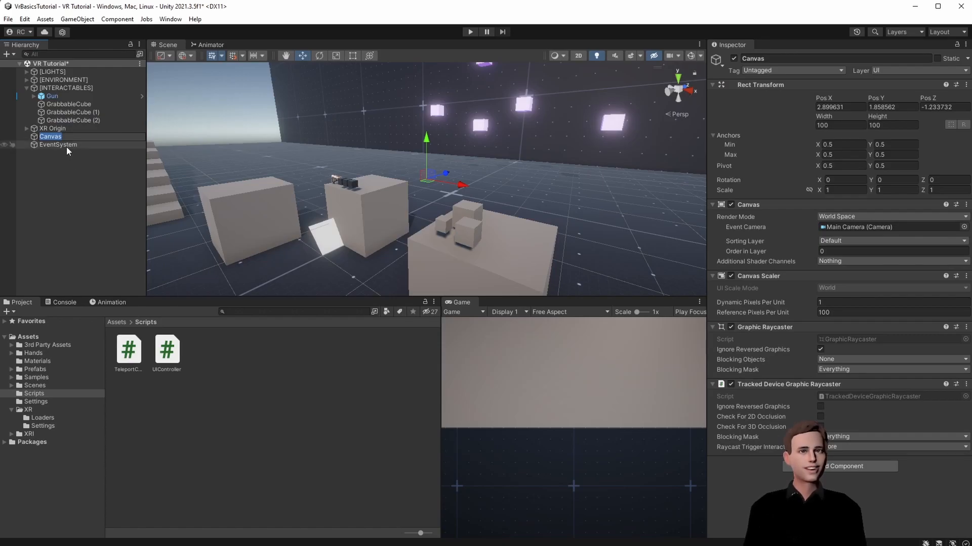
click(58, 144)
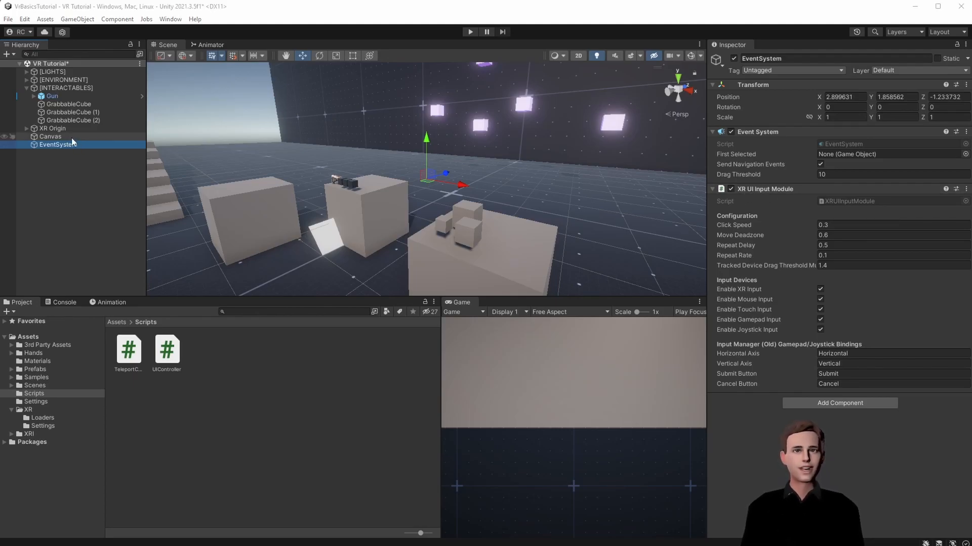
click(50, 136)
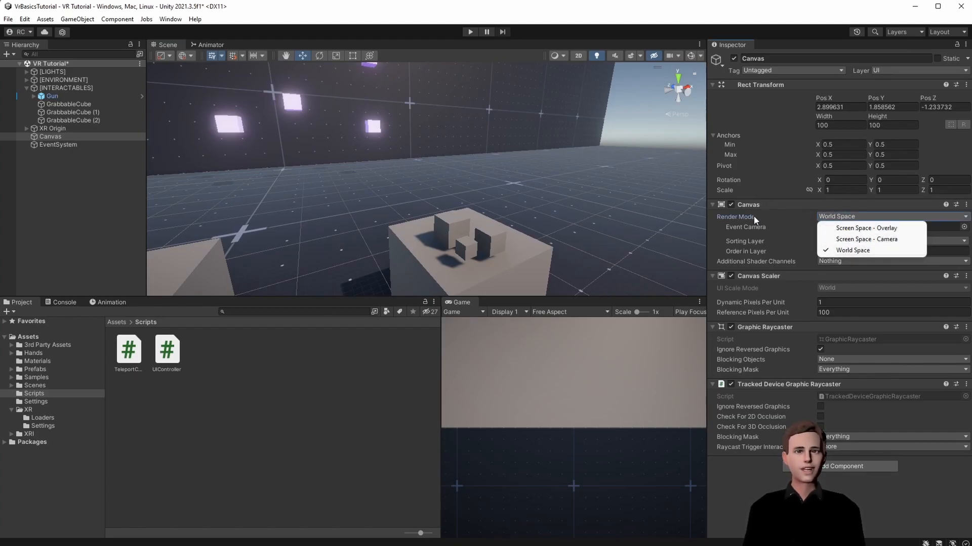
click(852, 250)
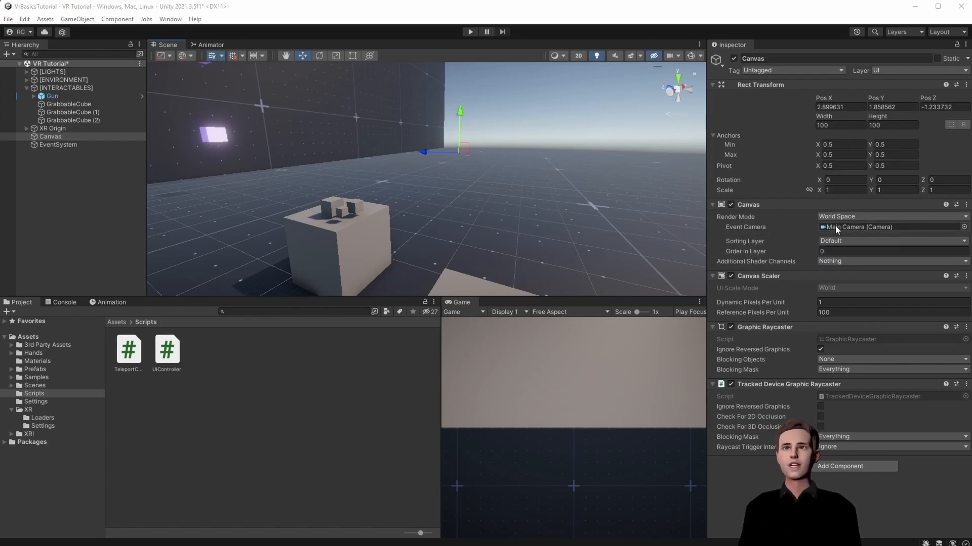
click(72, 145)
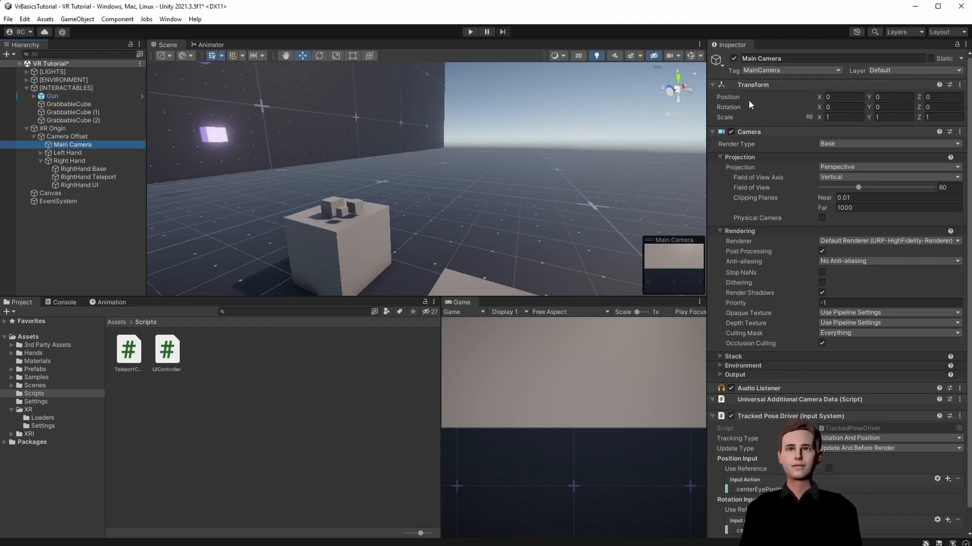
mouse_move(761, 241)
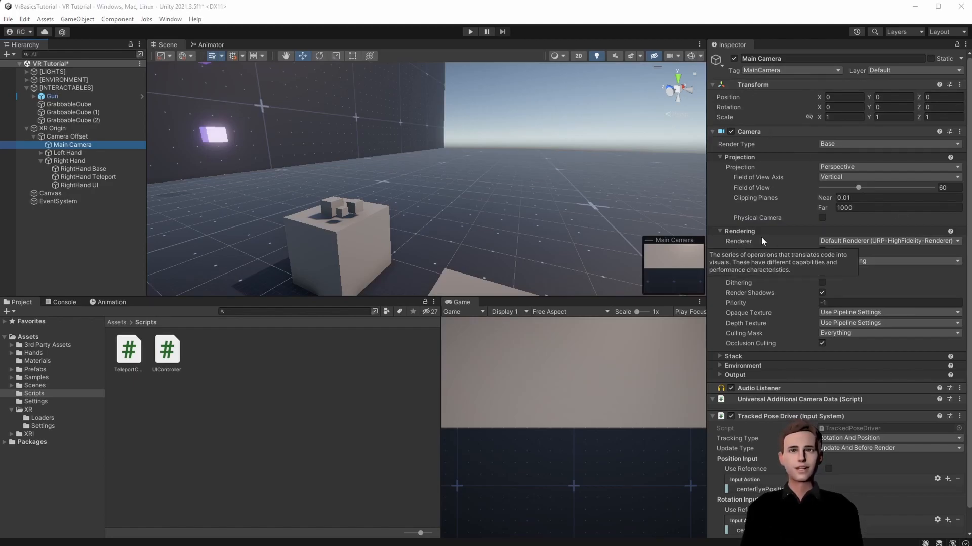
click(49, 193)
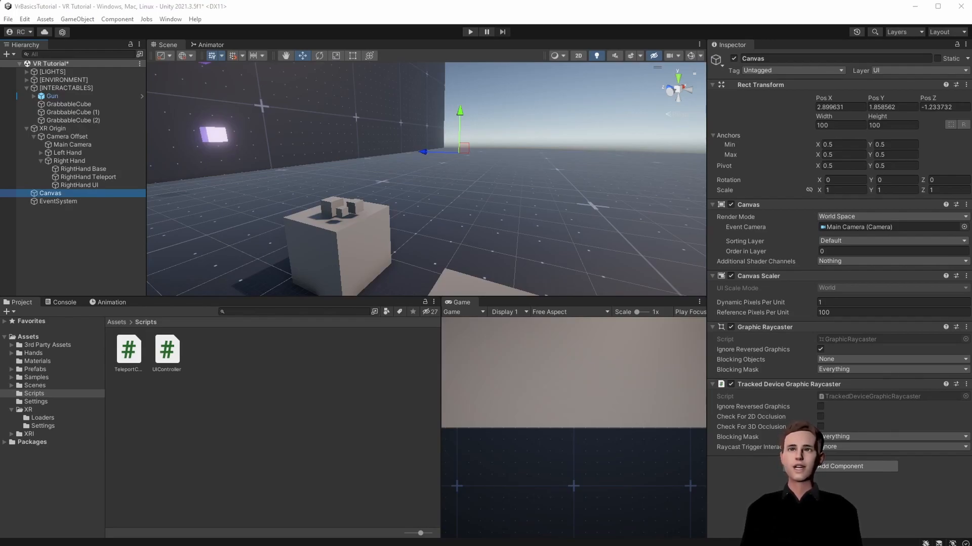
- Create a Button - TextMeshPro under Canvas and import the TMP Essentials, then close the importer
right_click(50, 193)
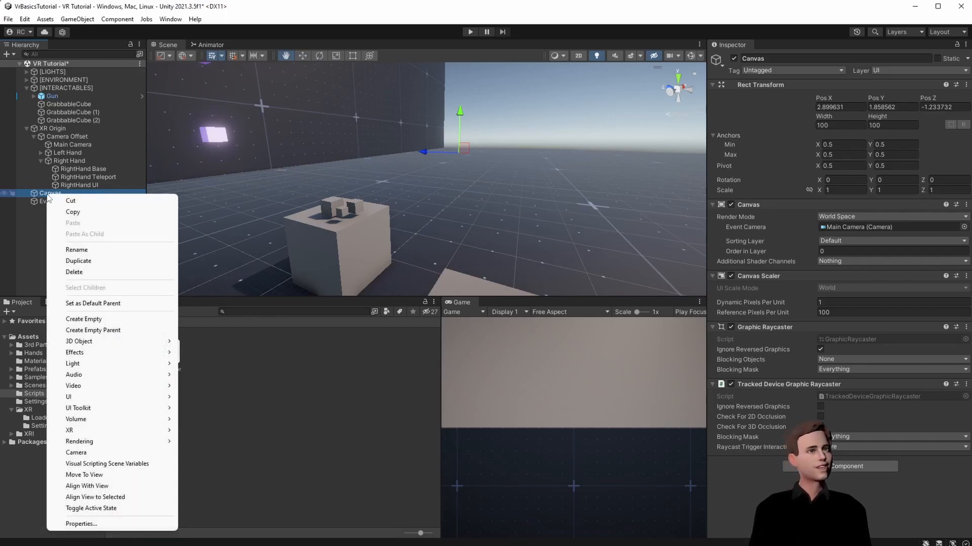
mouse_move(70, 396)
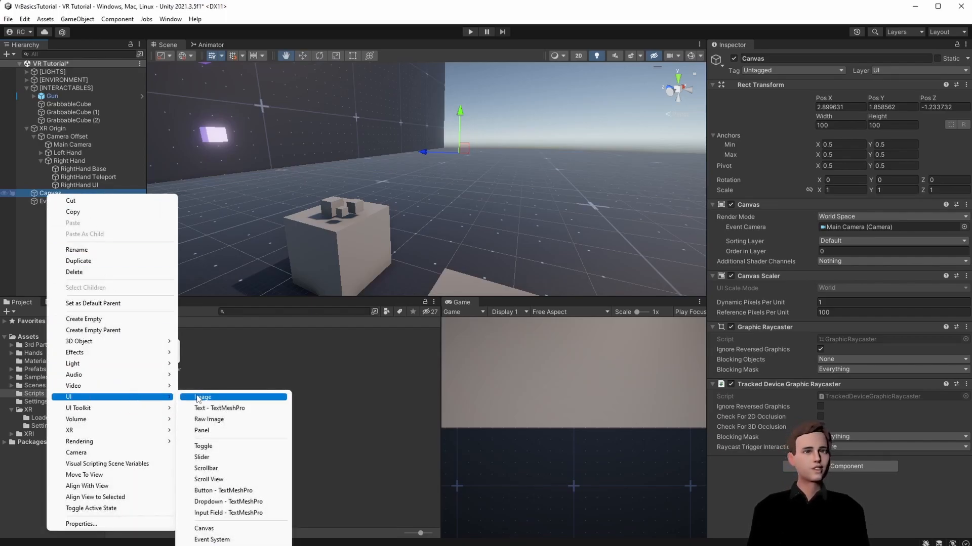
mouse_move(206, 469)
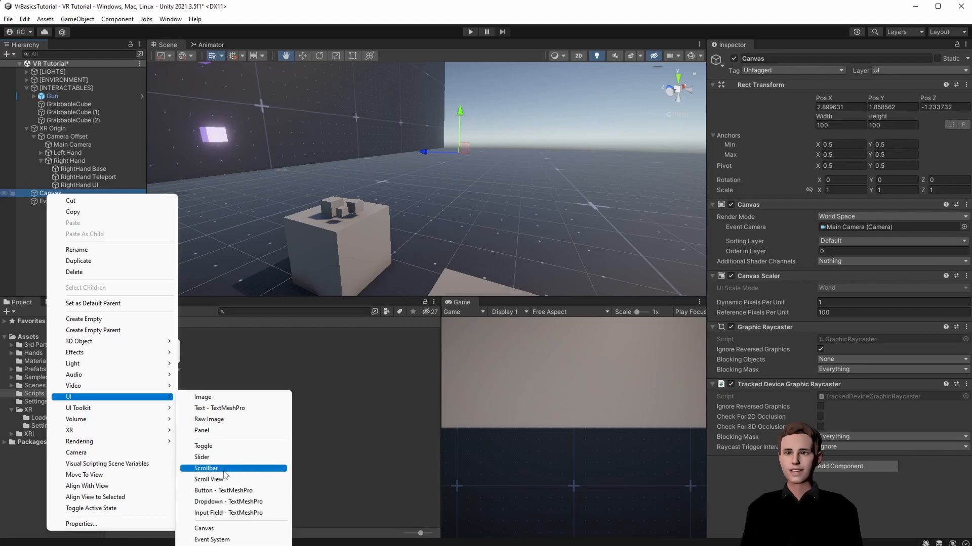
click(223, 490)
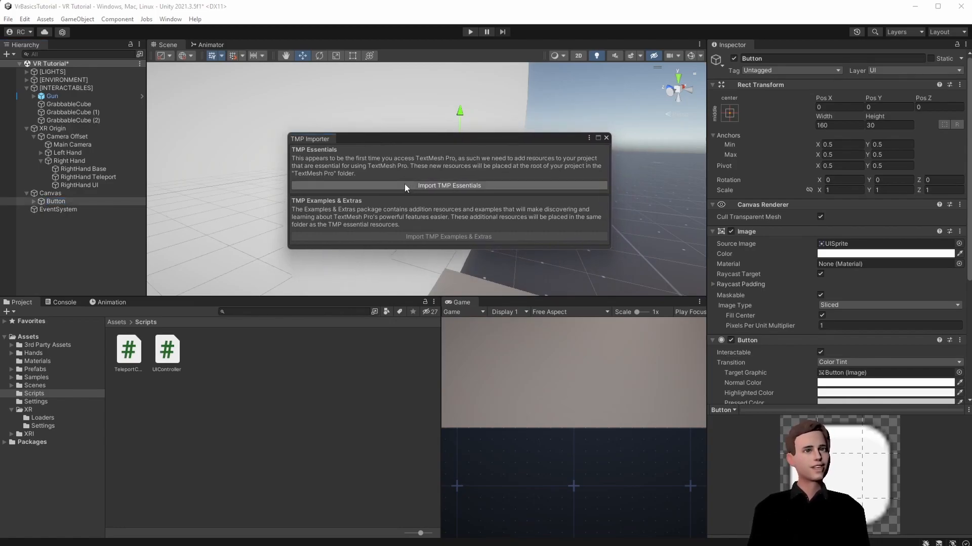
click(449, 185)
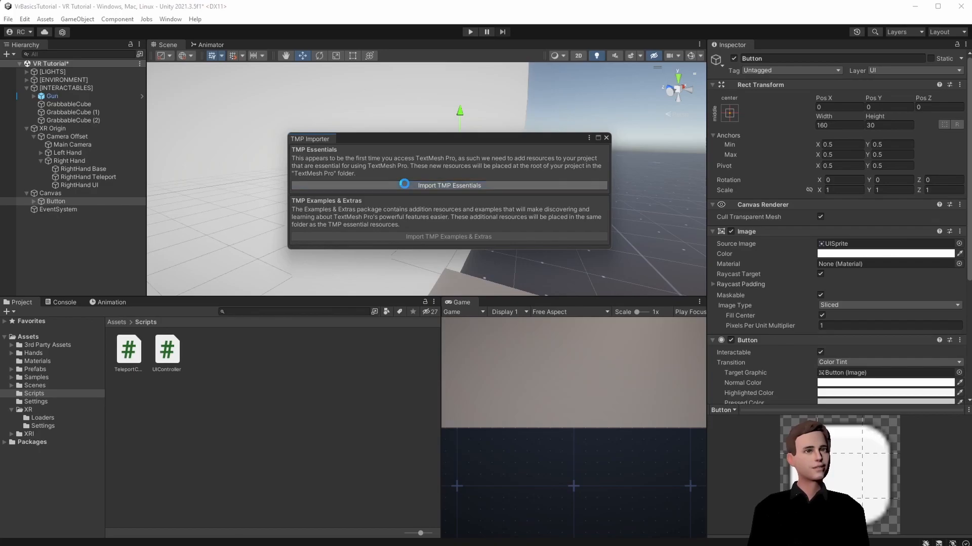
click(449, 186)
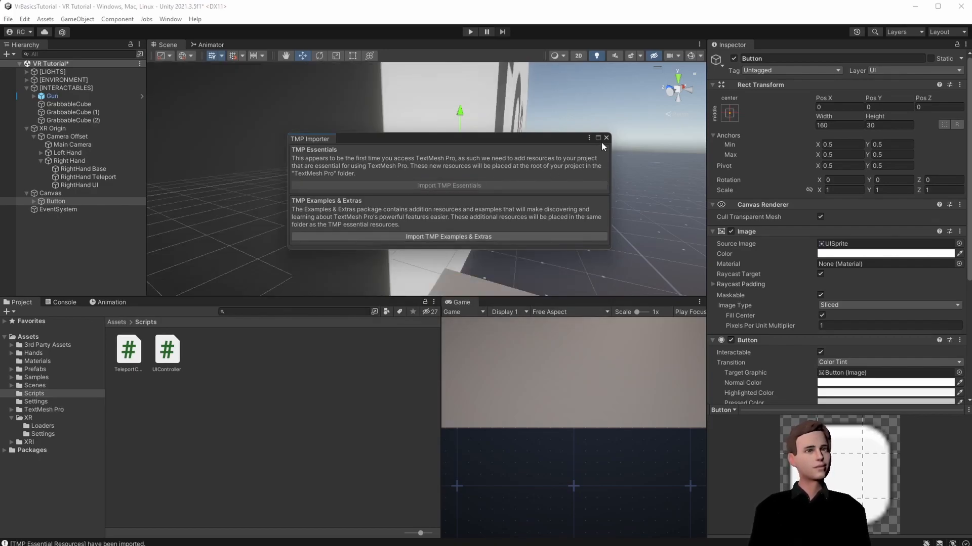
click(606, 138)
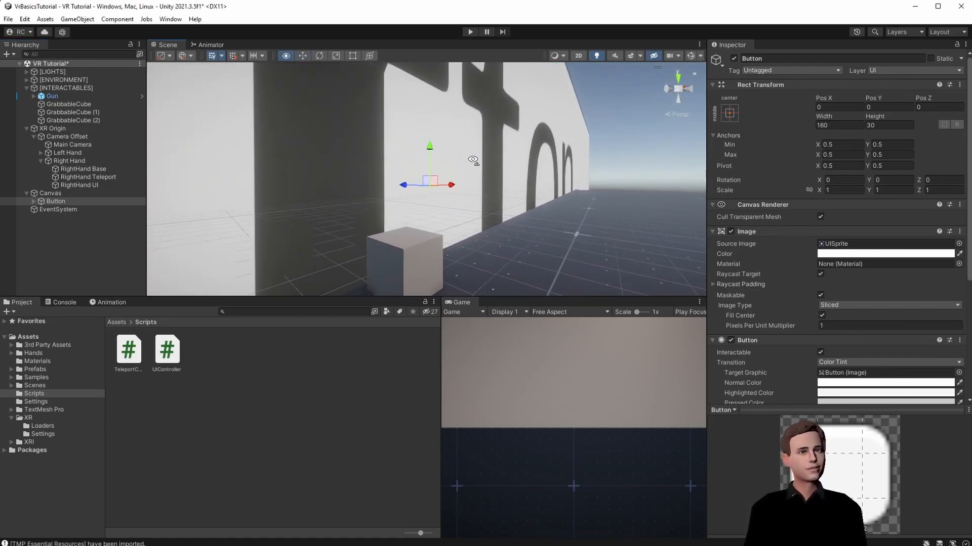
click(50, 192)
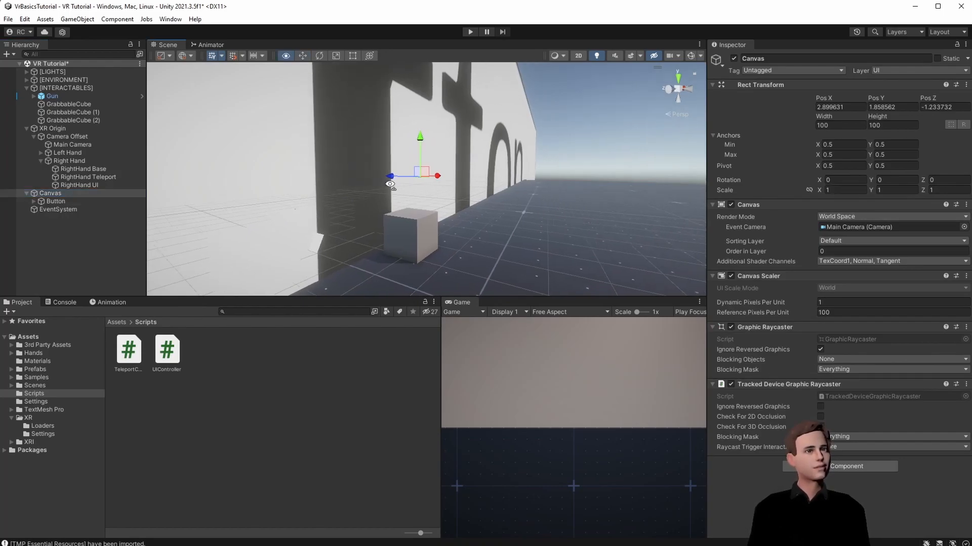
- Set the Button's scale to 0.01
click(55, 201)
text(0)
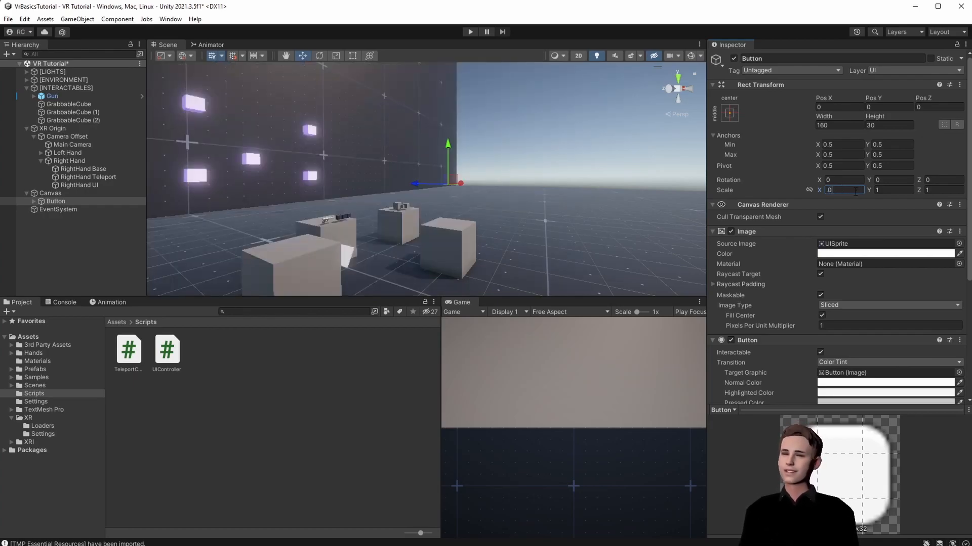
text(.01)
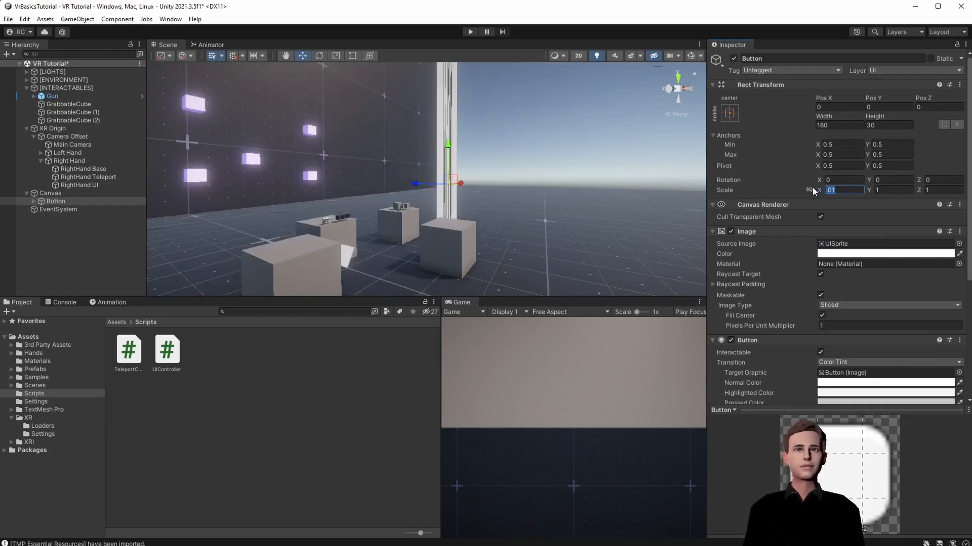
key(Tab)
text(0.01)
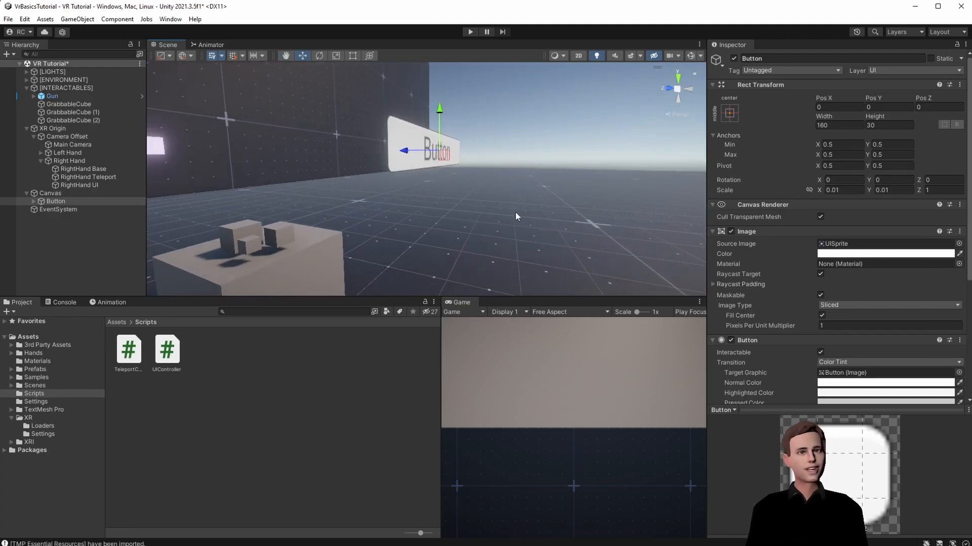
- Rotate the Canvas 90 degrees on Y and reposition it to face the play area
click(50, 193)
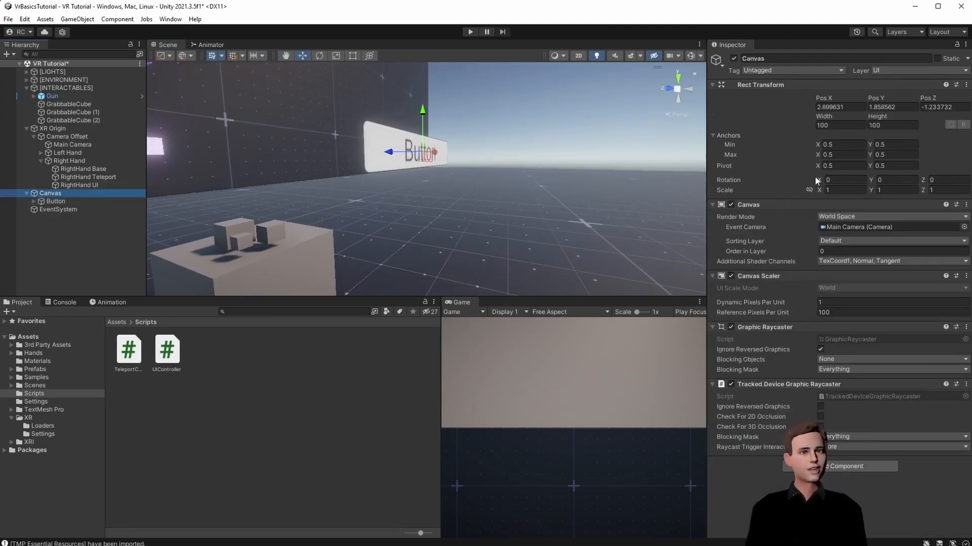
click(896, 179)
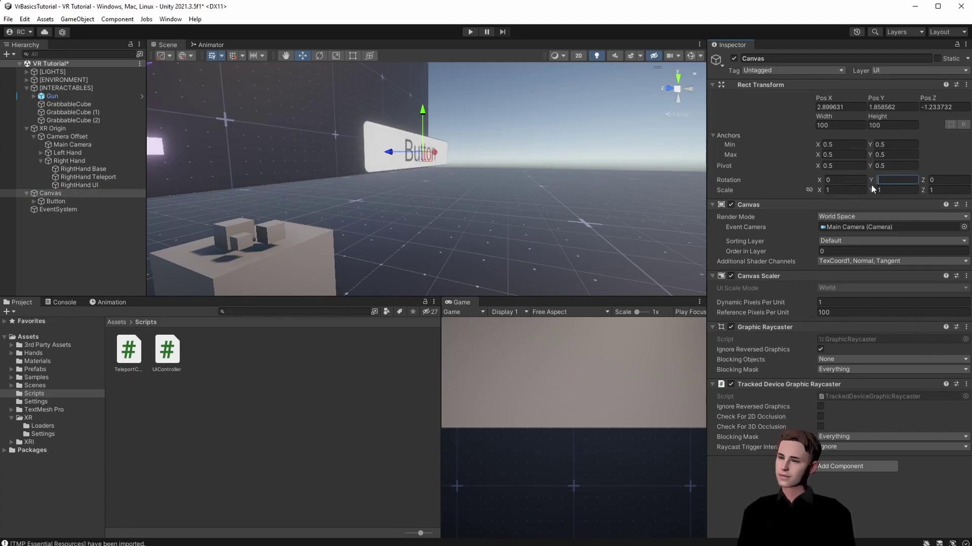
text(90)
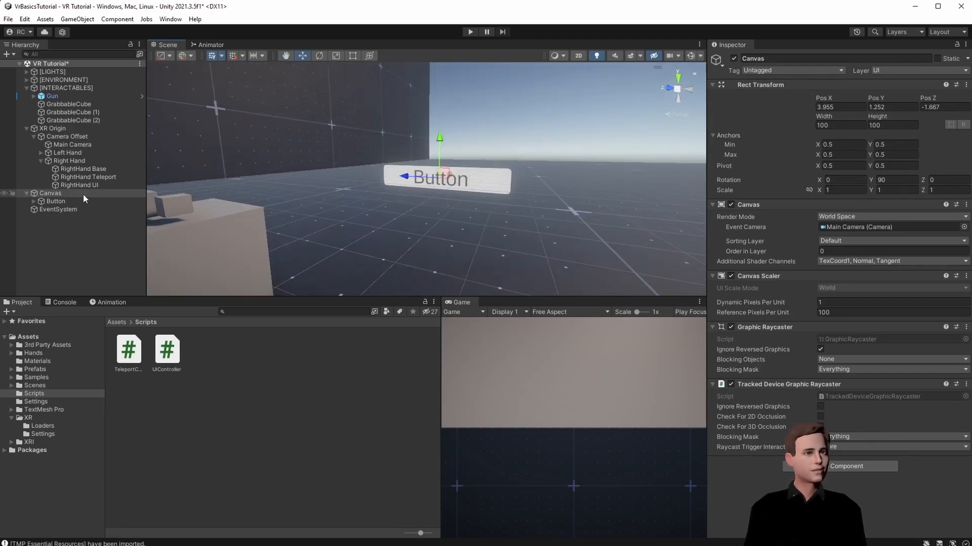
- Add a Slider and a Dropdown - TextMeshPro to the Canvas, each scaled to 0.01
click(50, 193)
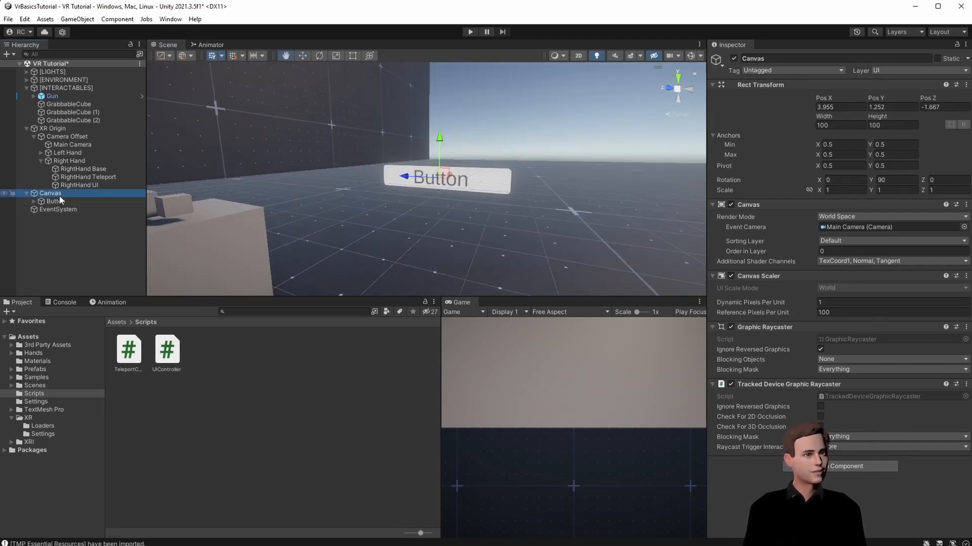
right_click(50, 192)
text(.01)
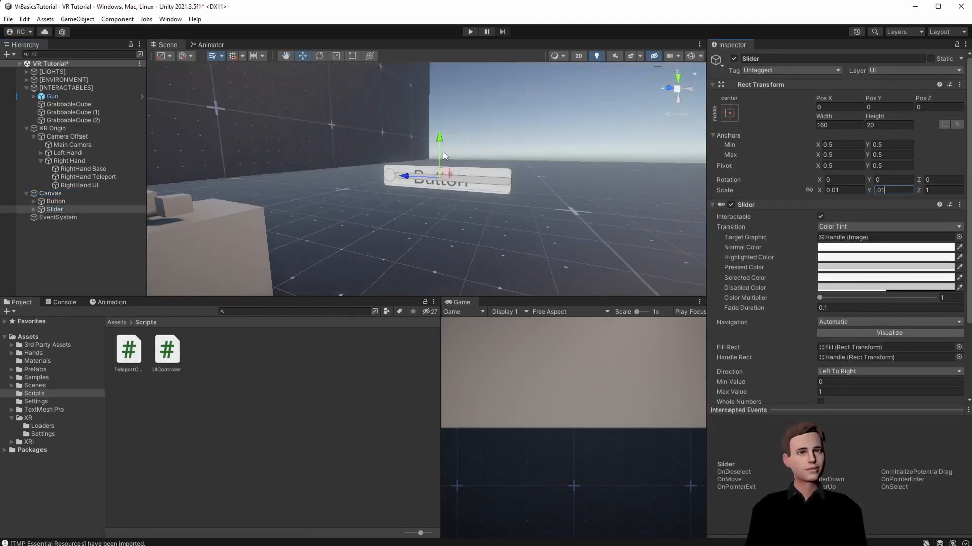
right_click(50, 192)
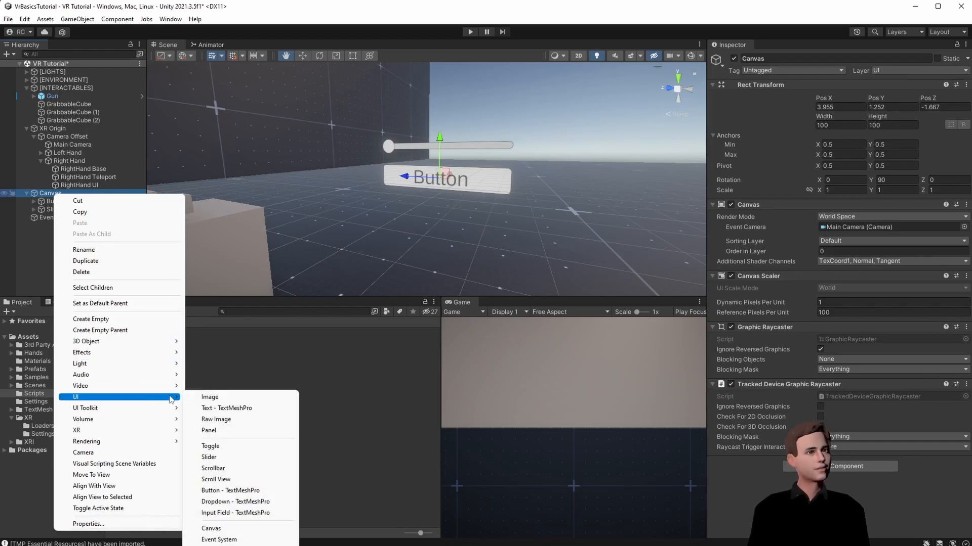
click(235, 502)
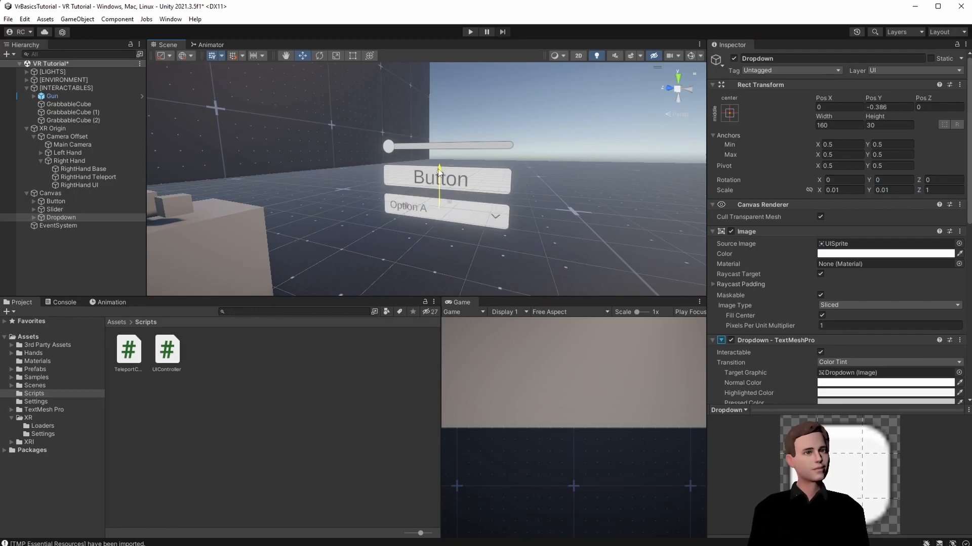
scroll(down, 3)
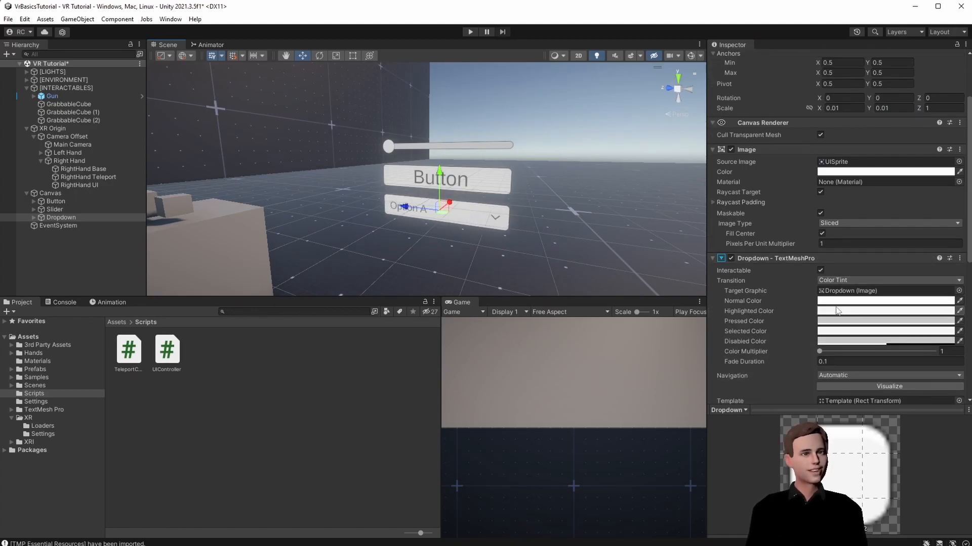
scroll(down, 3)
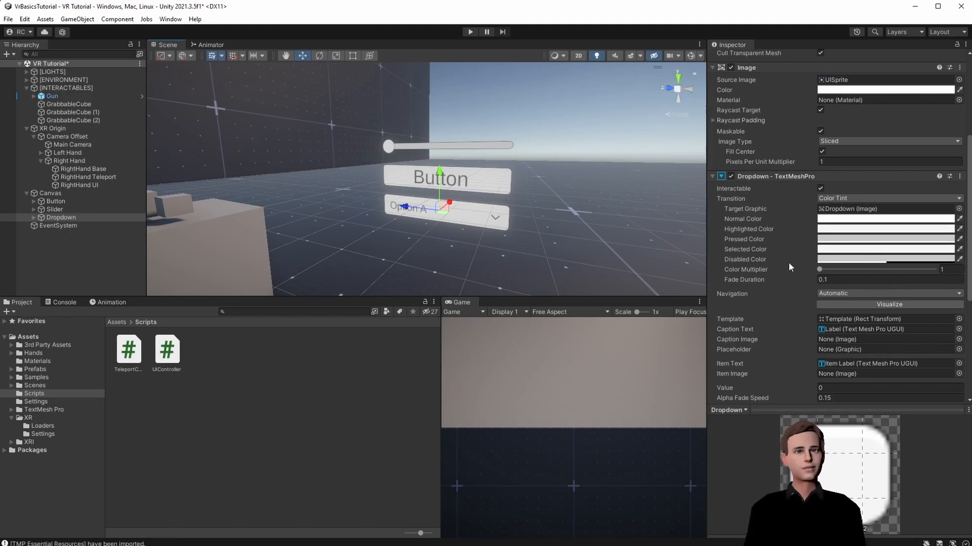
- Give the Button blue highlighted and red pressed colours; put Canvas and children on UI layer
click(55, 201)
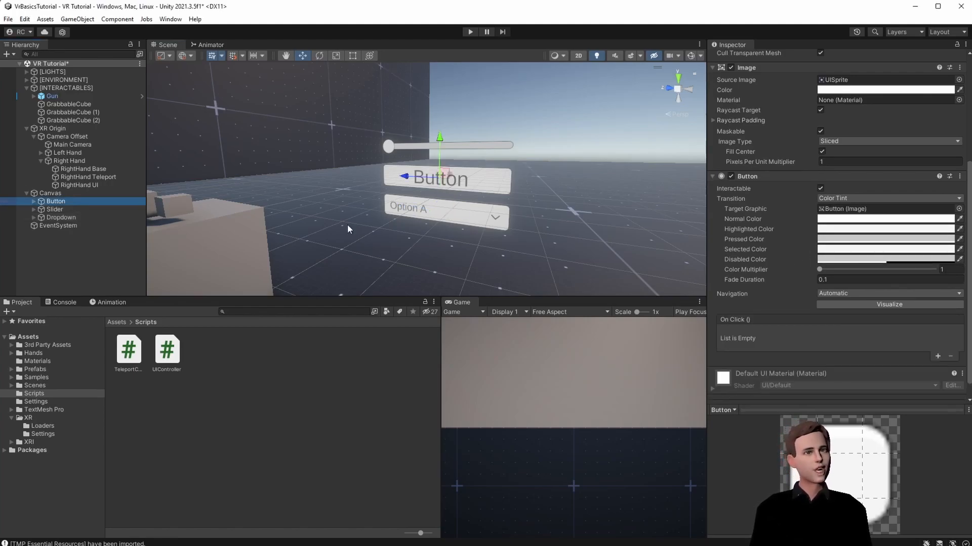
click(886, 229)
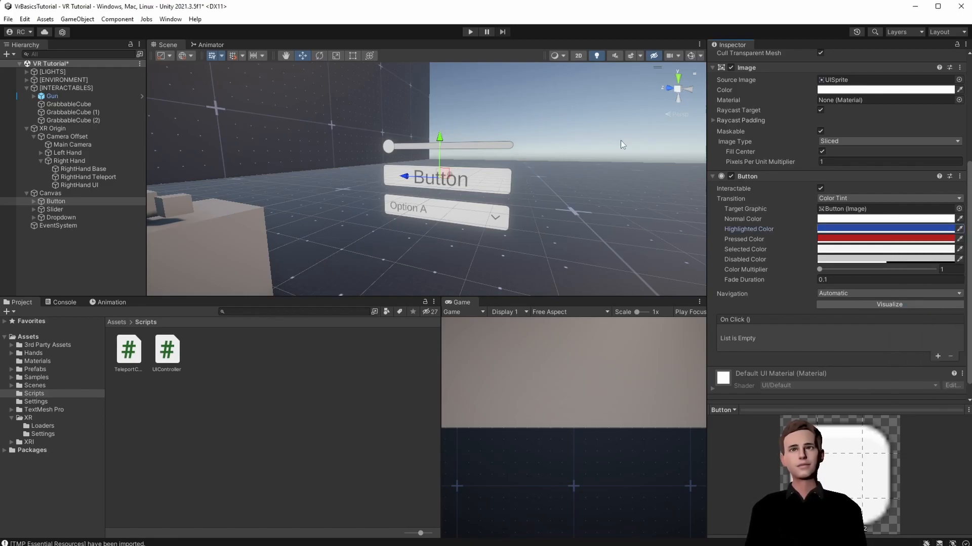
click(51, 193)
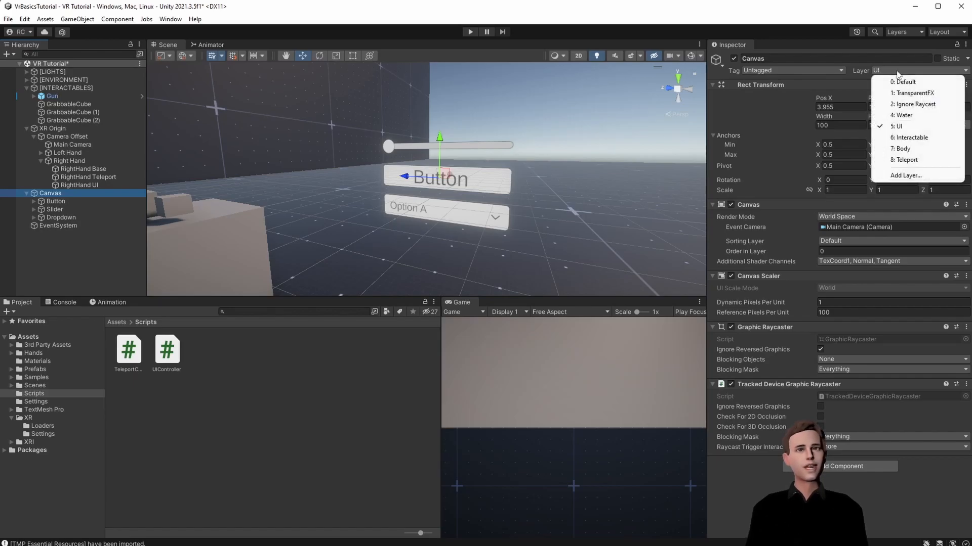
click(899, 126)
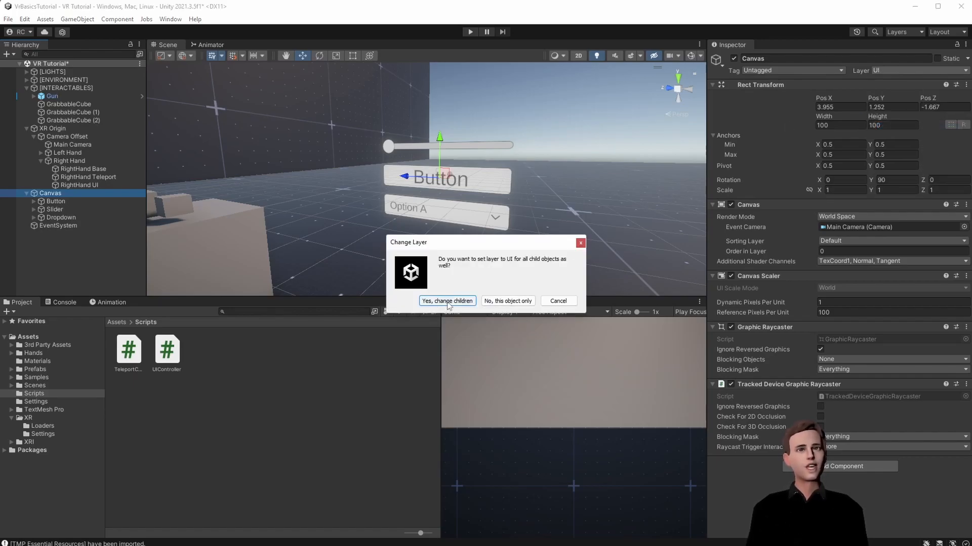
click(447, 301)
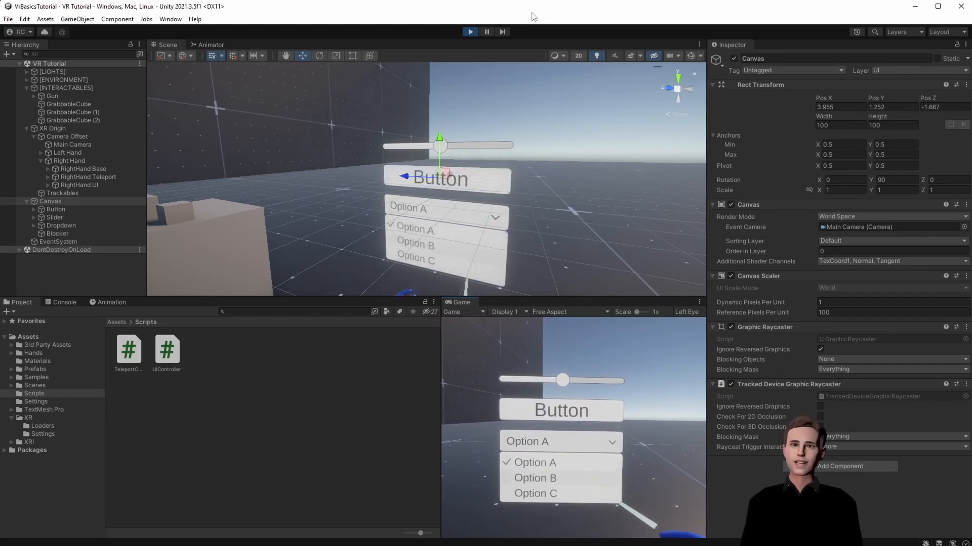
- In play mode, choose Option B from the canvas dropdown with the hand ray
click(535, 478)
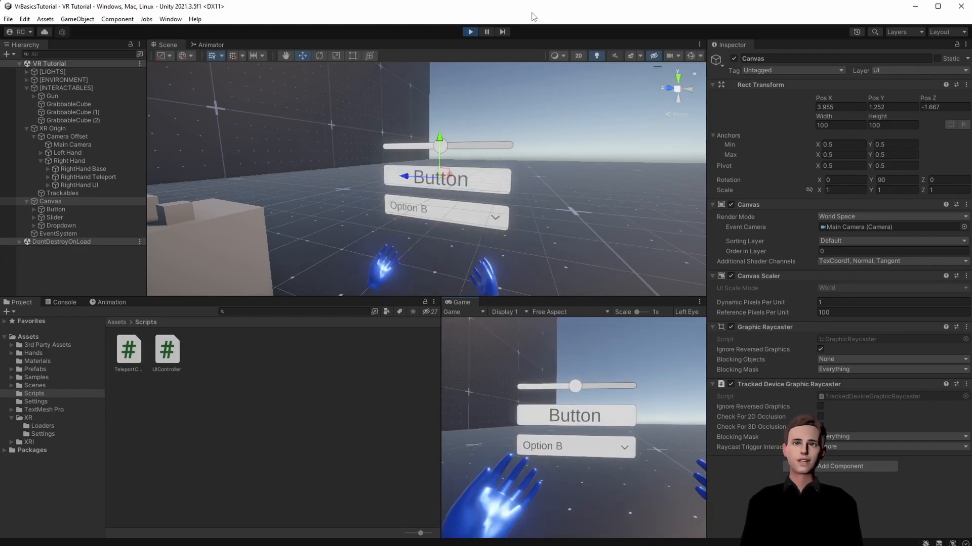